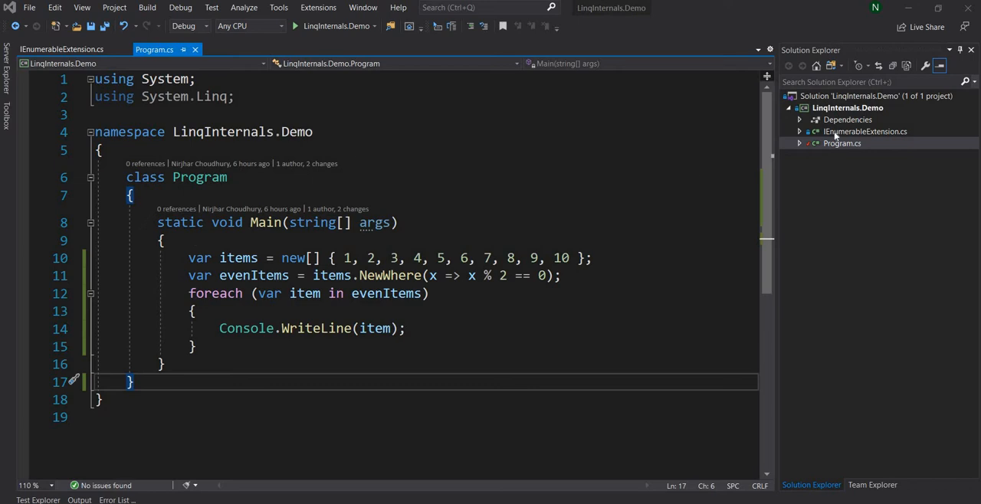
# Step: Review the loop variable item in IEnumerableExtension.cs and return to Program.cs
pyautogui.click(62, 49)
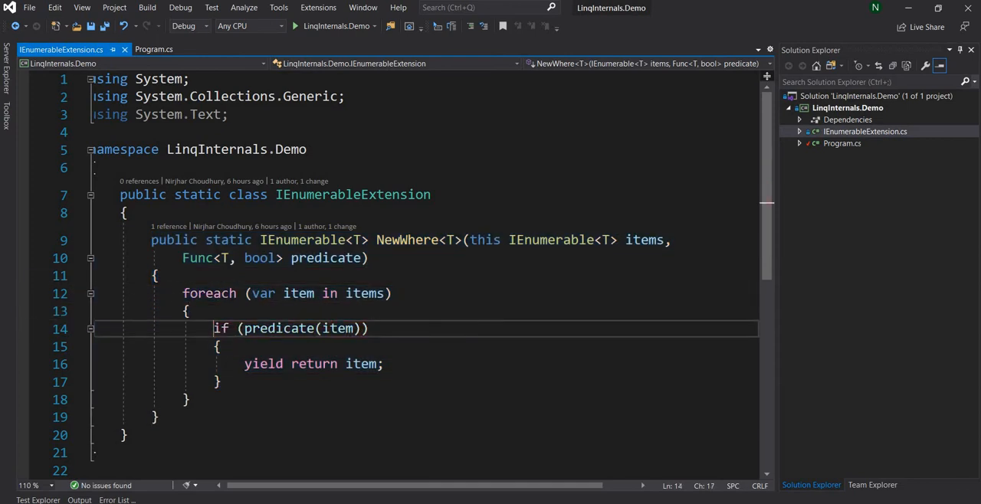
pyautogui.doubleClick(222, 328)
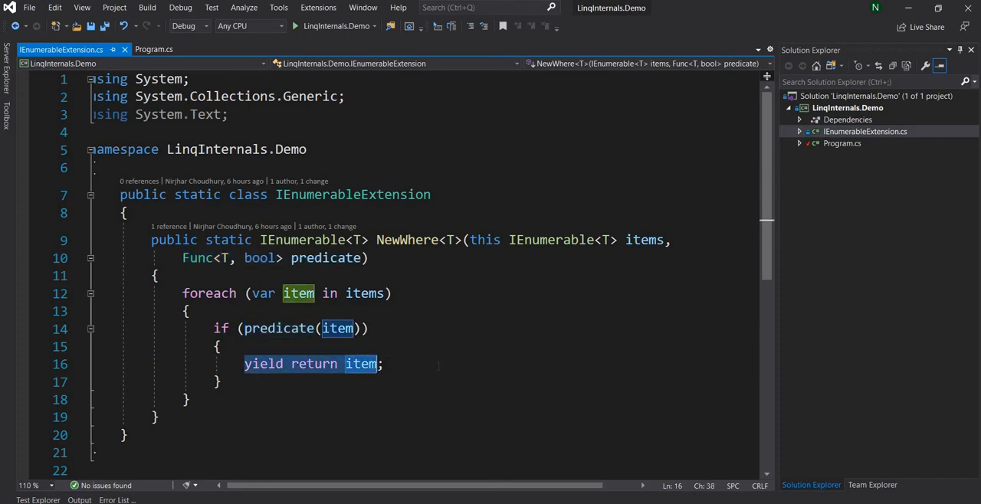
pyautogui.click(156, 49)
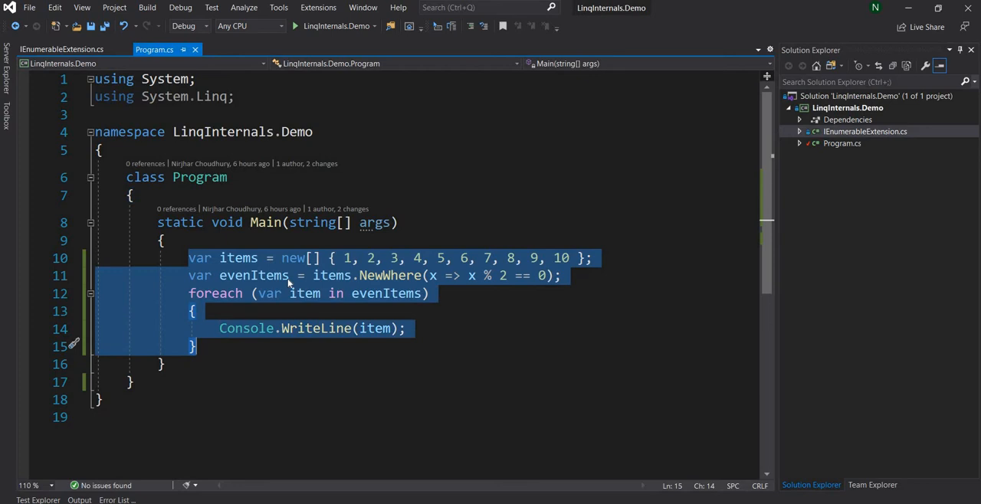
# Step: Extract Main's even-number filtering into a private WhereDemo method and remove its call
pyautogui.rightClick(288, 283)
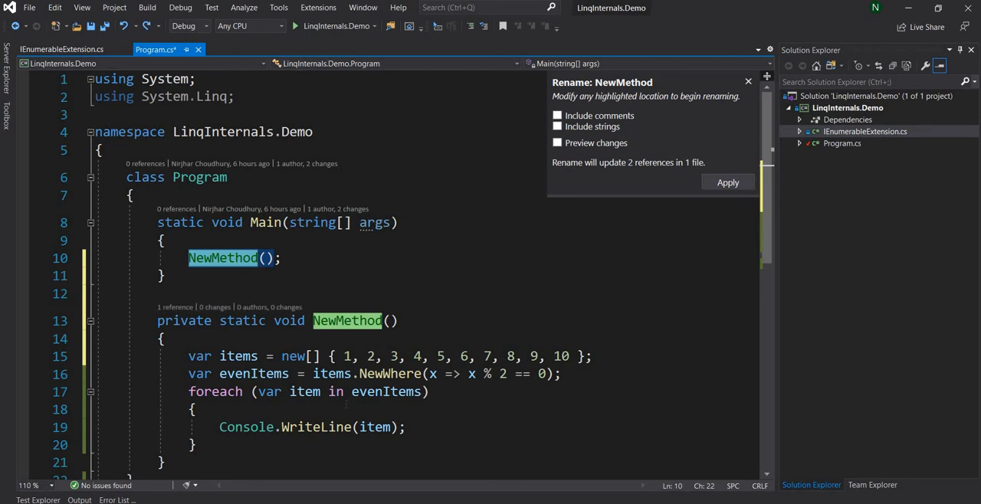
pyautogui.write('WhereDem')
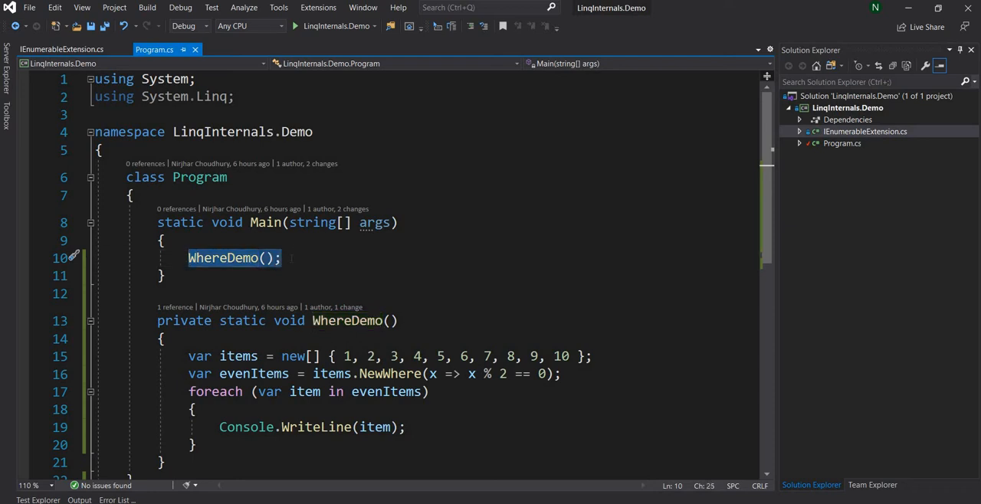
pyautogui.press('Delete')
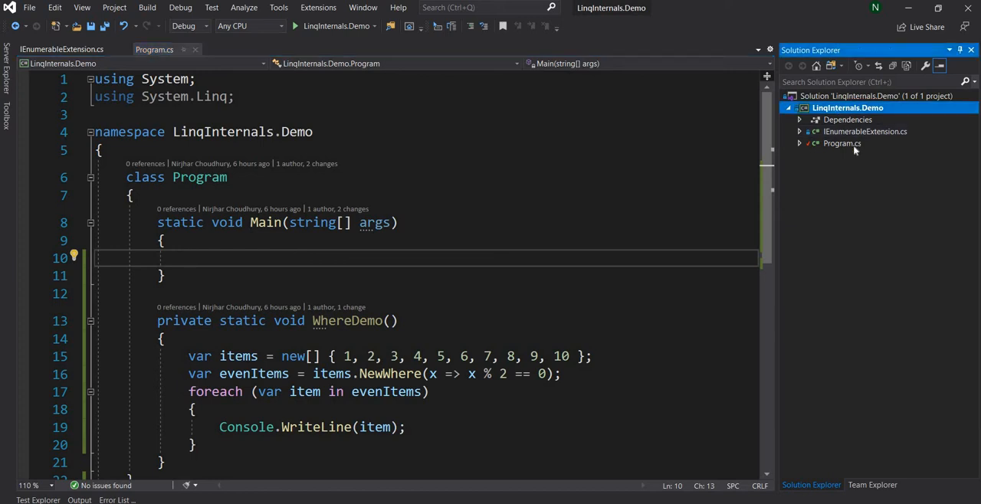
# Step: Add a new Customer.cs class file to the project and make the class public
pyautogui.rightClick(847, 107)
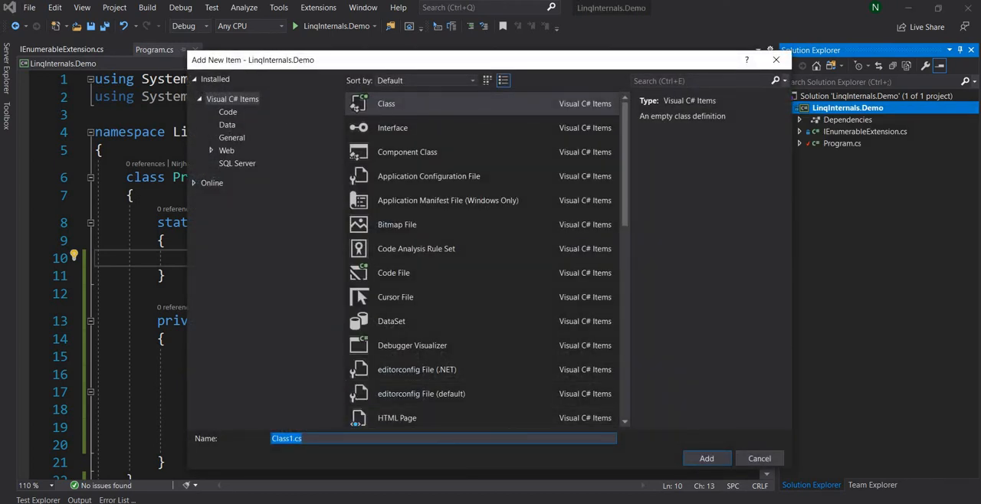
pyautogui.write('Cust')
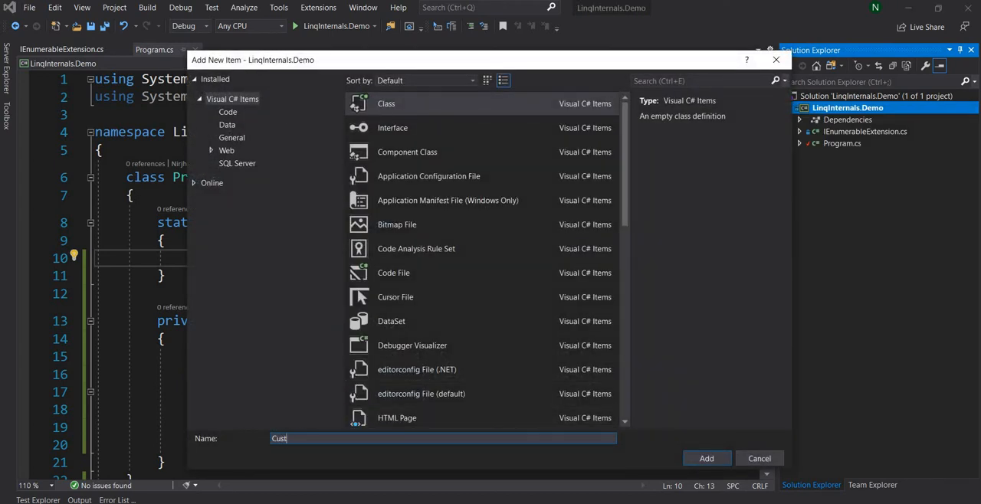
pyautogui.click(706, 458)
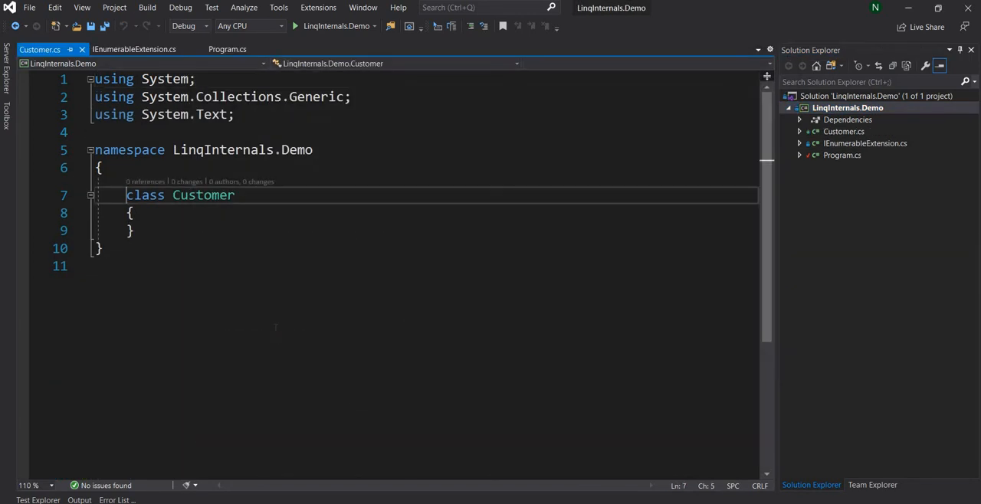
pyautogui.write('public')
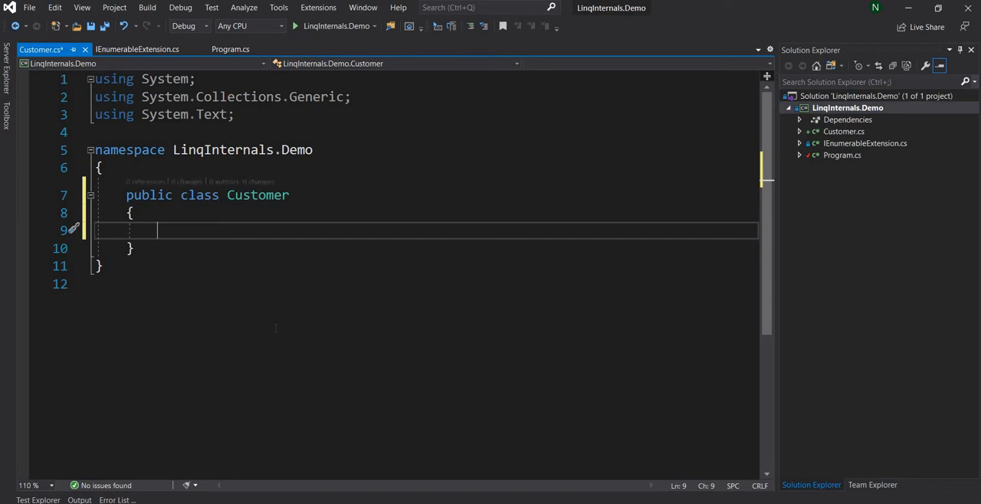
# Step: Give Customer a string Name property and a Phone-typed Phone property via the prop snippet
pyautogui.write('prop')
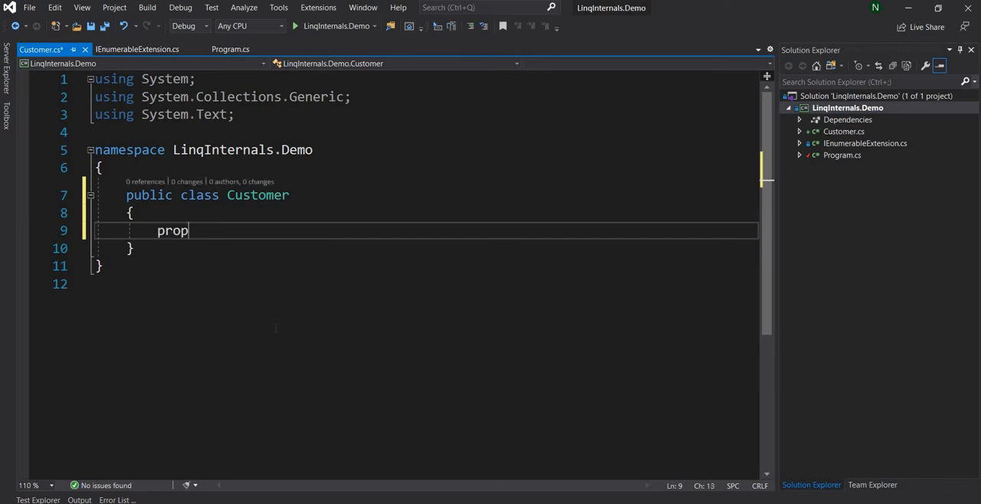
pyautogui.press('Tab')
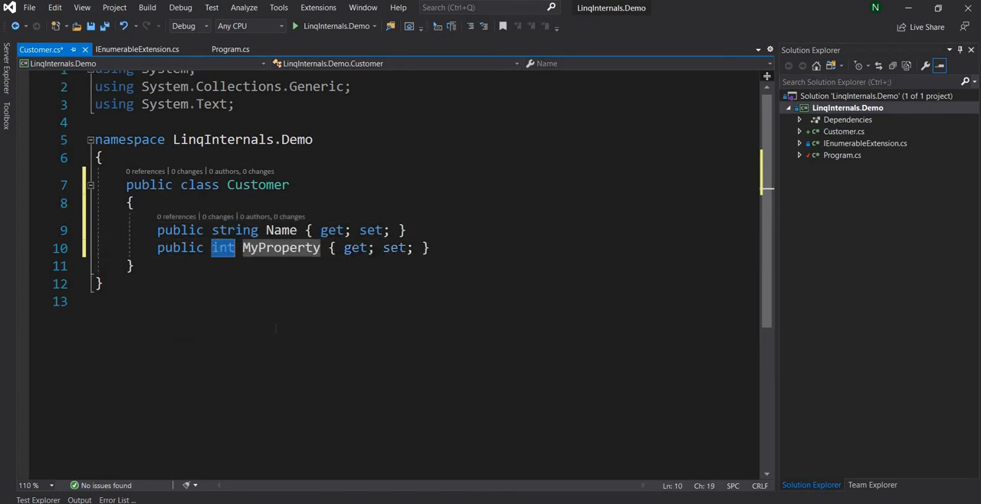
pyautogui.write('Phone')
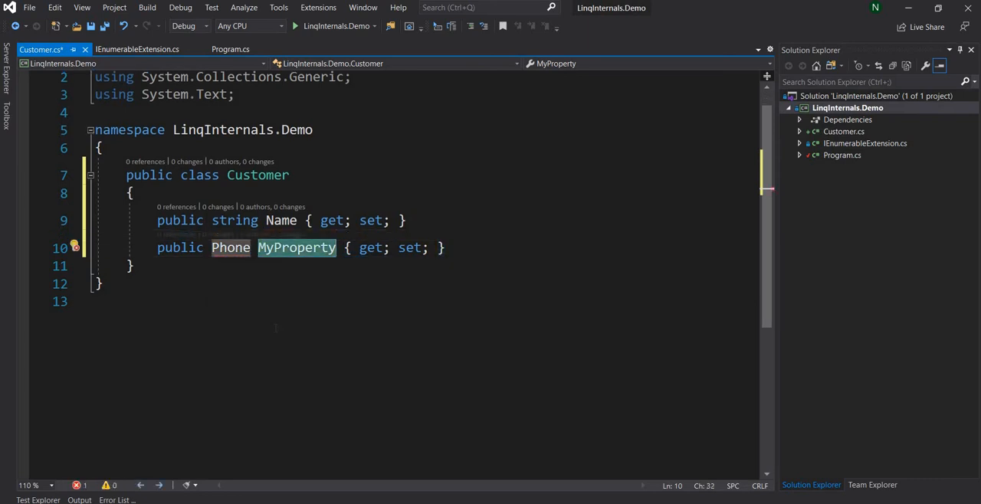
pyautogui.write('Phone')
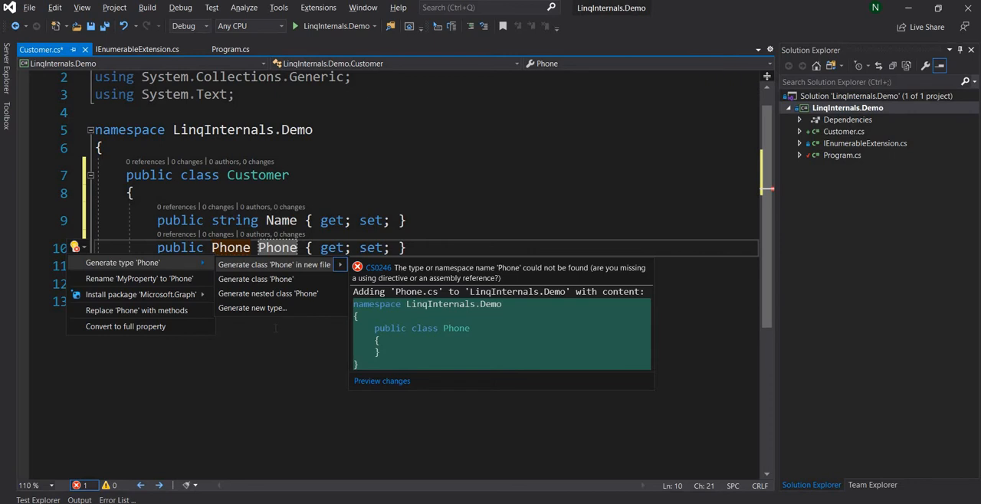
# Step: Generate the Phone class in a new file with a string Number property
pyautogui.click(273, 264)
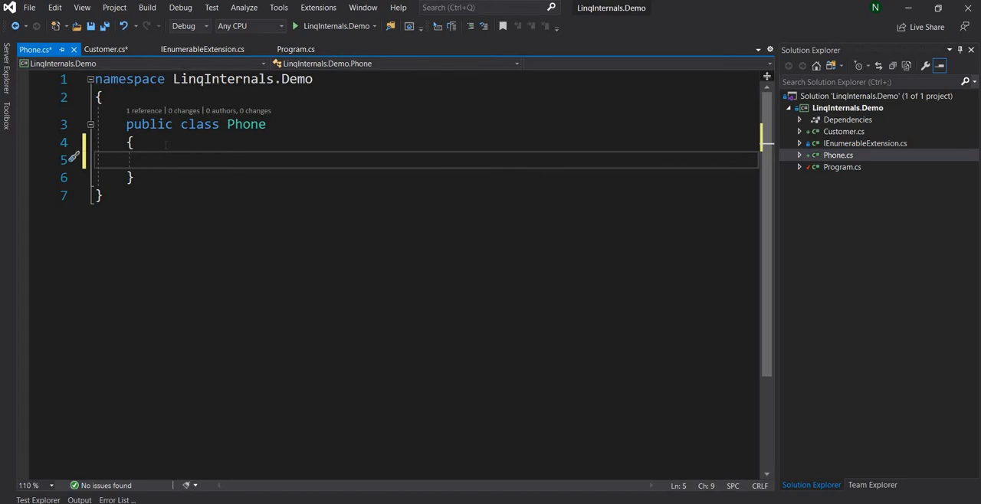
pyautogui.write('public int MyProperty { get; set; }')
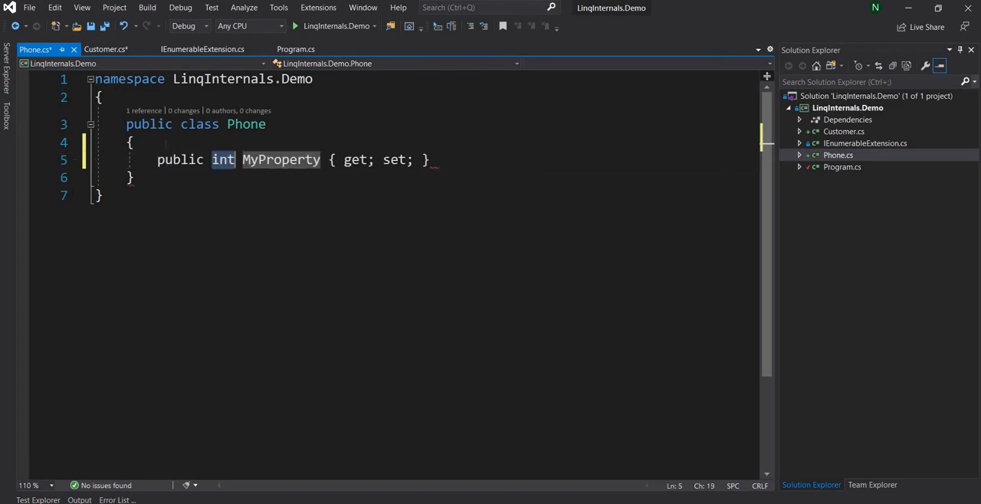
pyautogui.write('string')
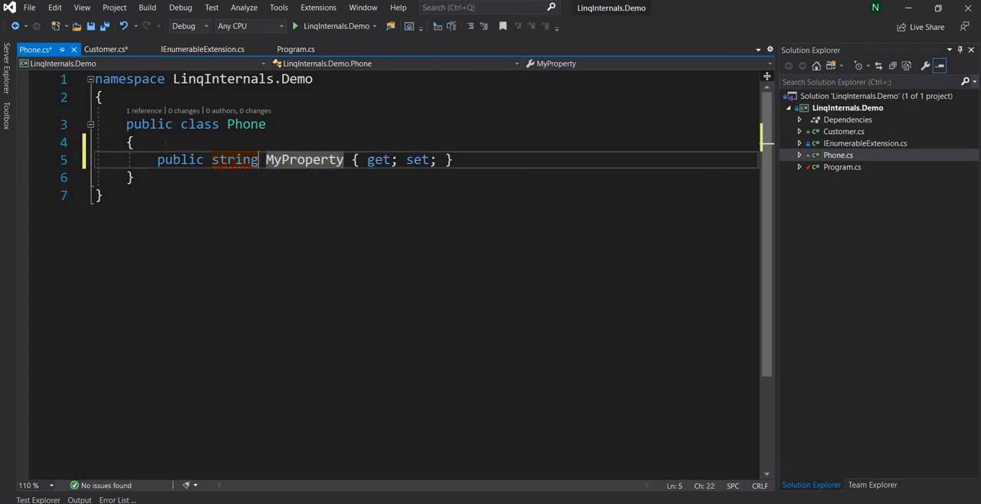
pyautogui.write('Numb')
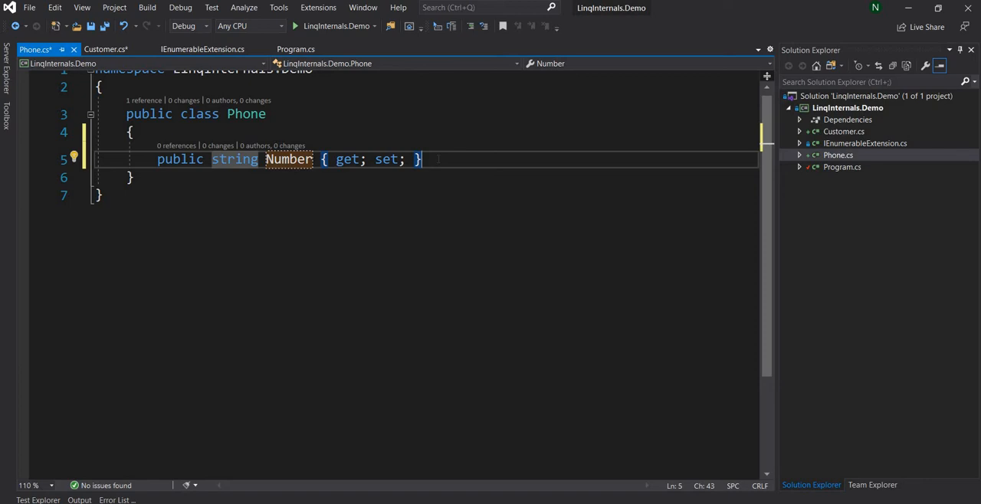
# Step: Add a PhoneType property to Phone and generate the PhoneType enum with Home and Cell values
pyautogui.write('p')
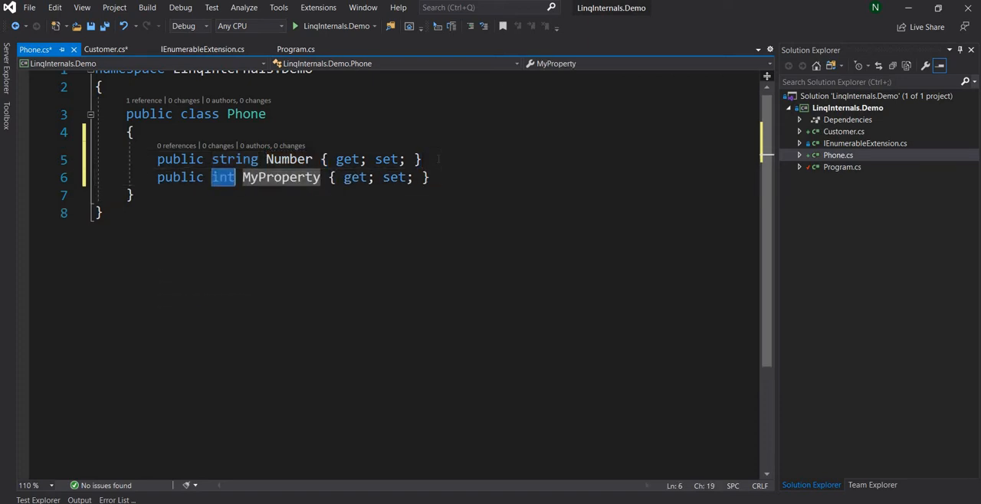
pyautogui.write('PhoneType')
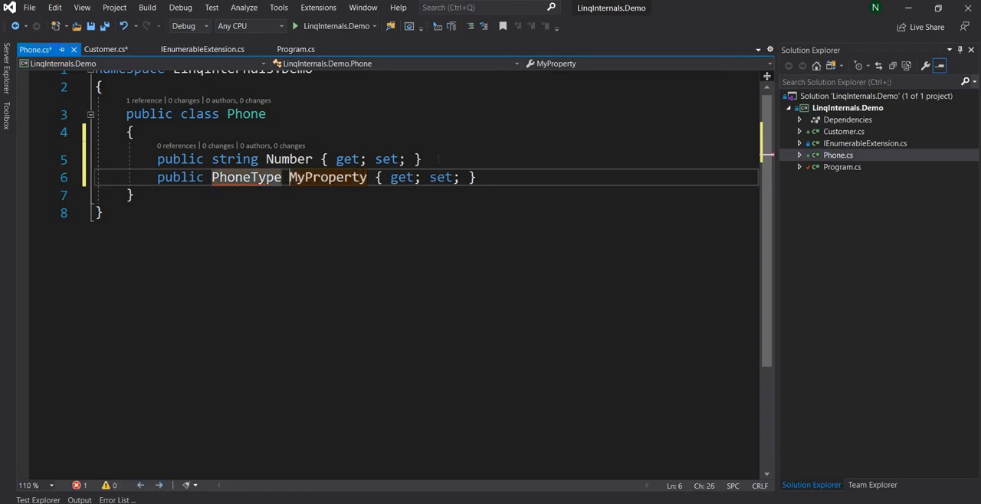
pyautogui.write('P')
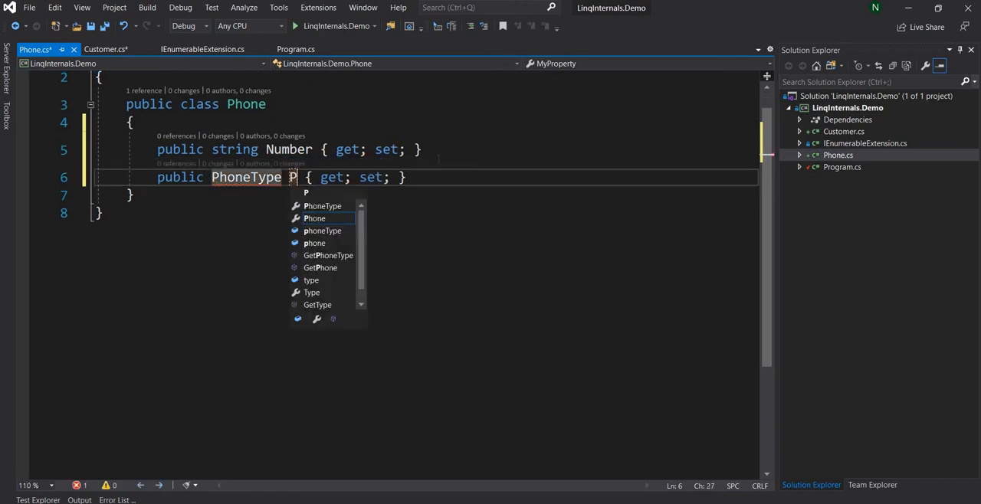
pyautogui.press('Tab')
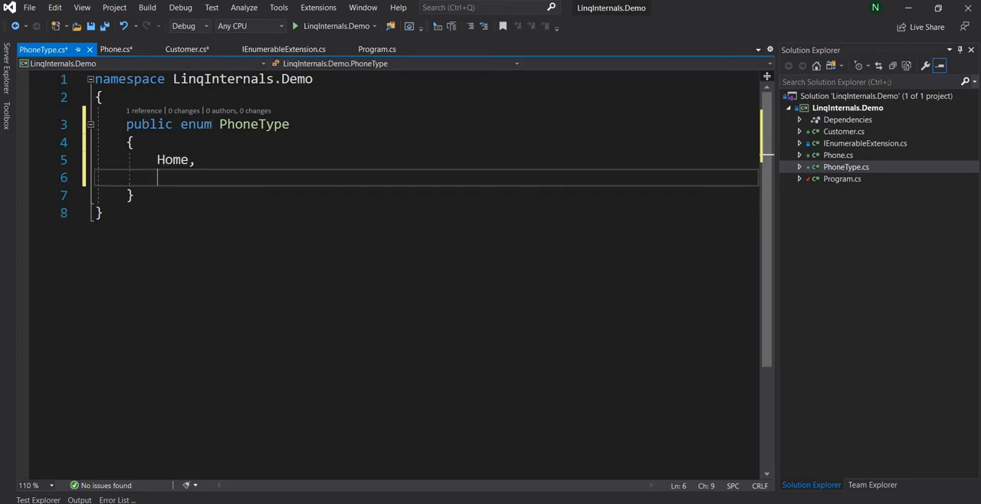
pyautogui.write('Cell')
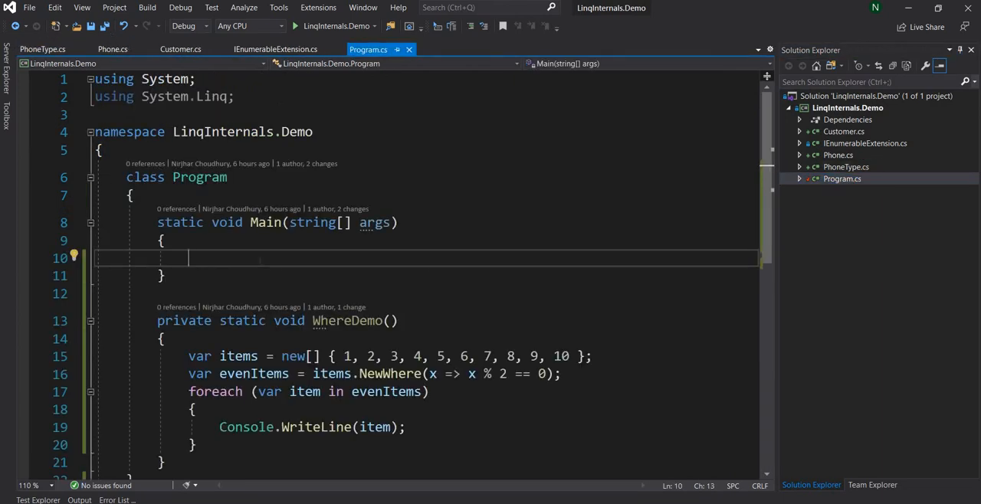
# Step: Declare var customers as an empty array initializer in Main
pyautogui.write('var')
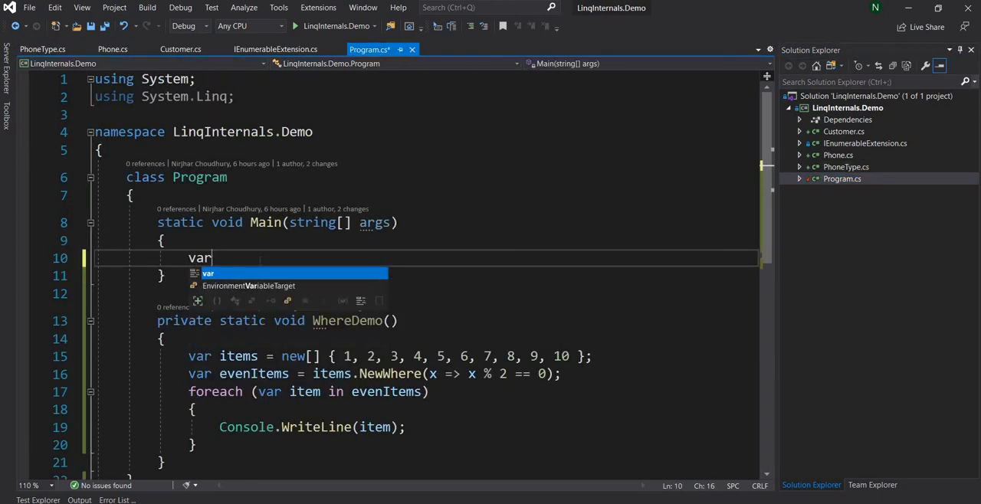
pyautogui.write('cust')
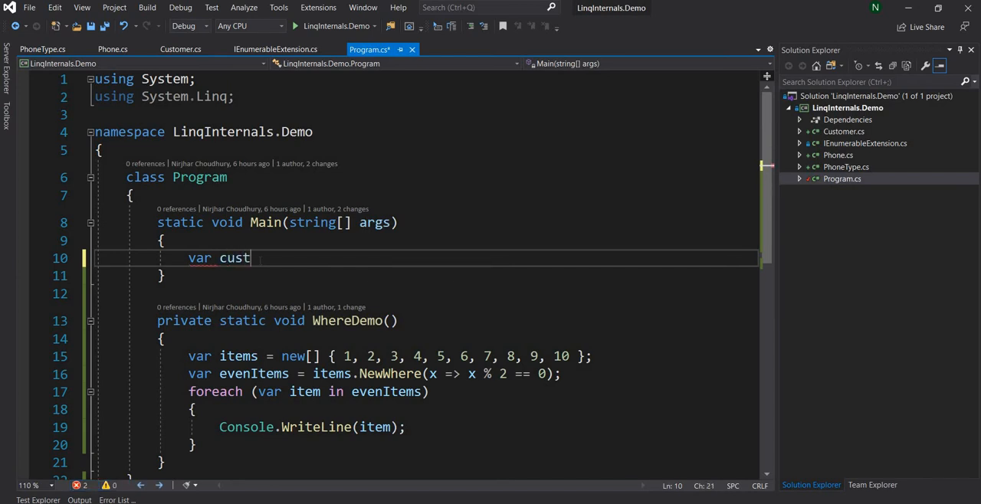
pyautogui.write('omers = new')
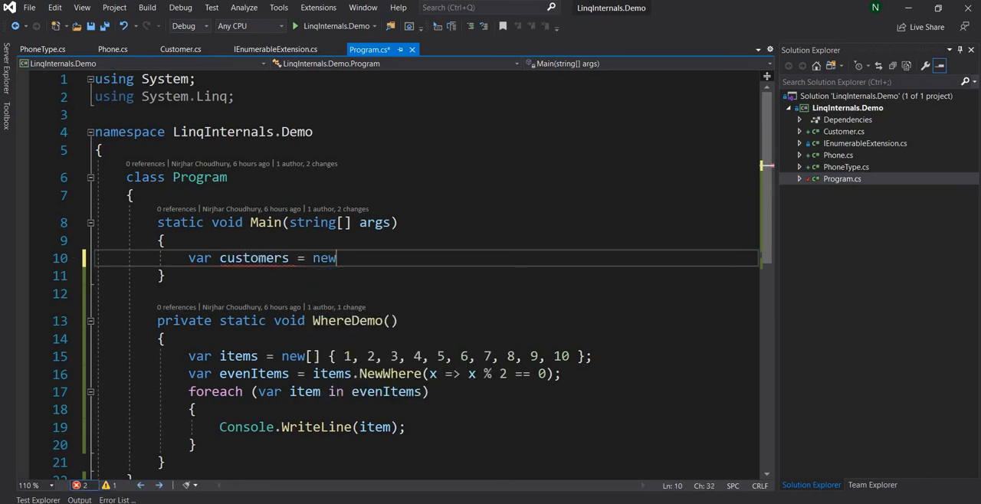
pyautogui.write('[] { }')
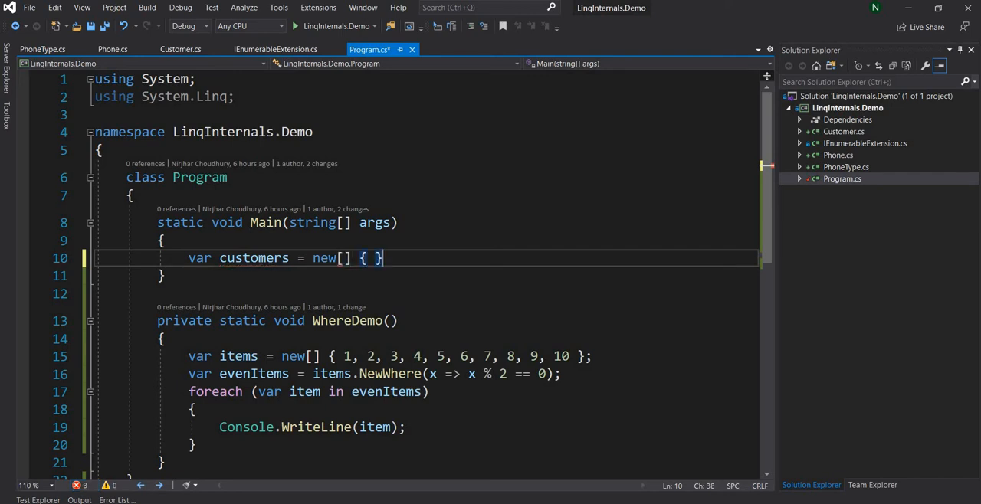
pyautogui.press('Enter')
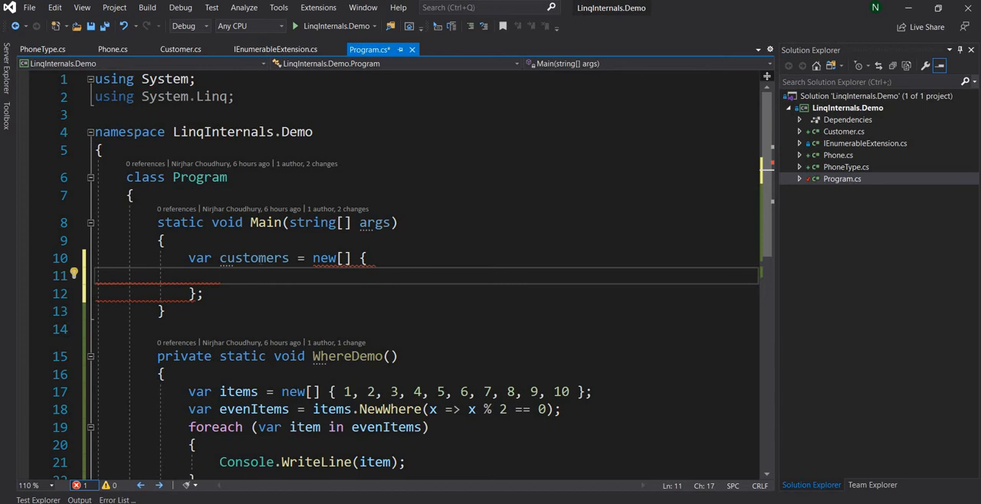
# Step: Add a new Customer with Name "Jon" and begin its Phone assignment
pyautogui.write('new C')
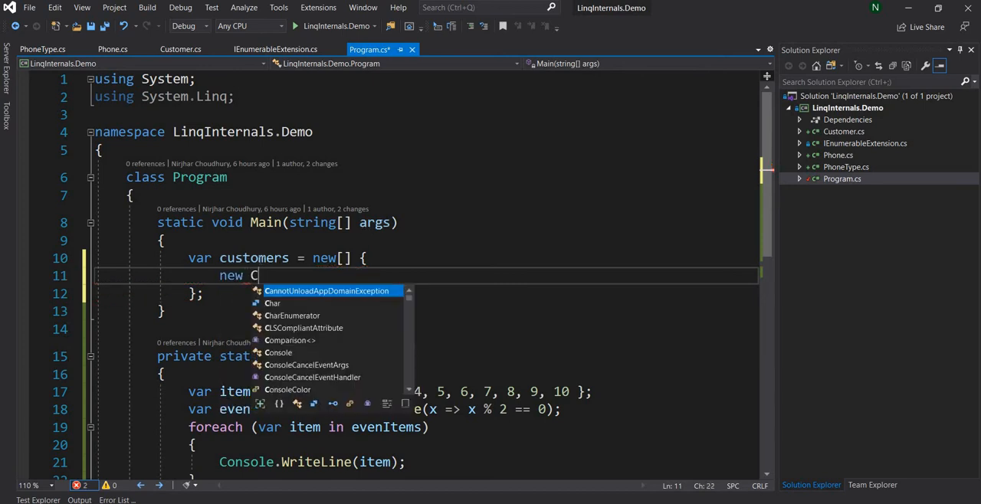
pyautogui.write('ustomer')
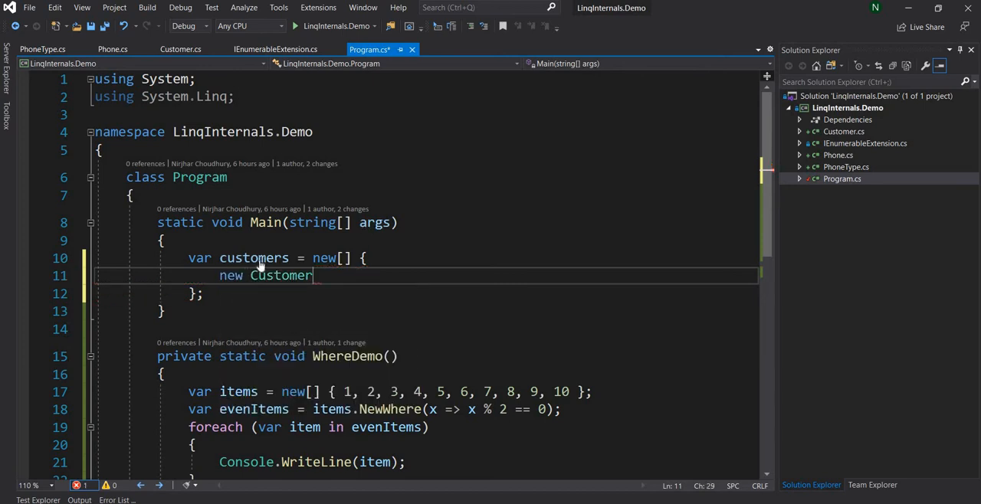
pyautogui.write('{}')
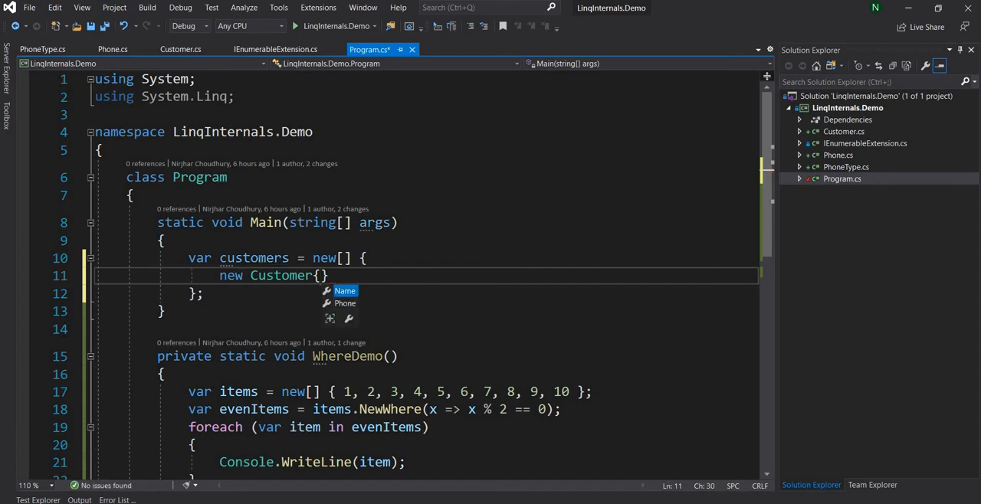
pyautogui.write('Name""')
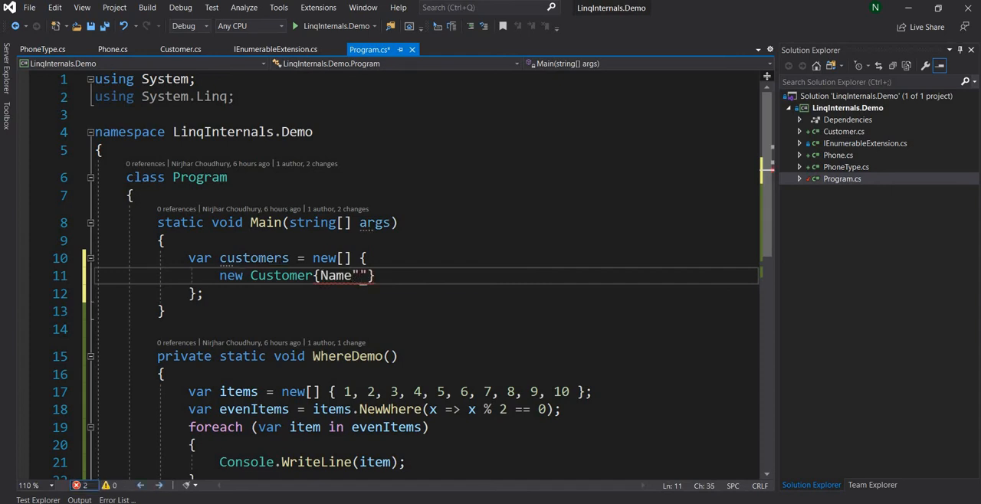
pyautogui.write('=')
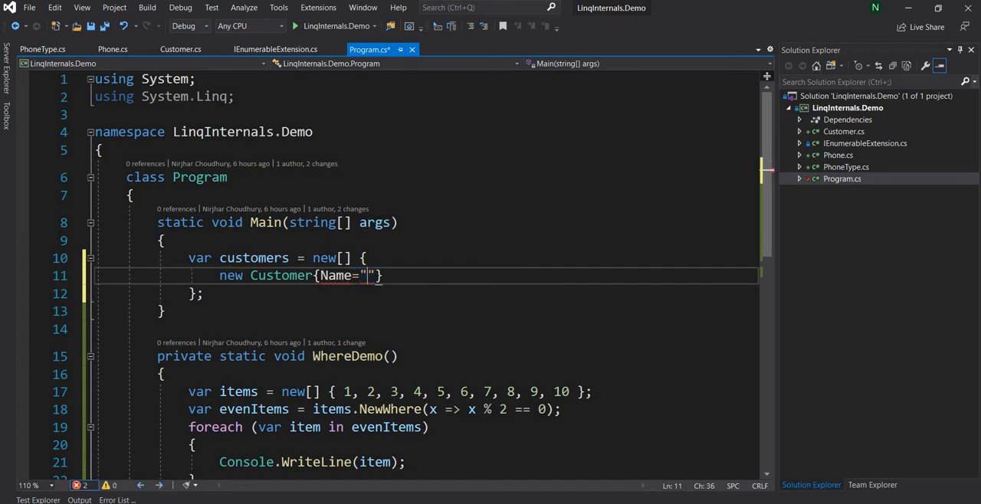
pyautogui.write('Jon')
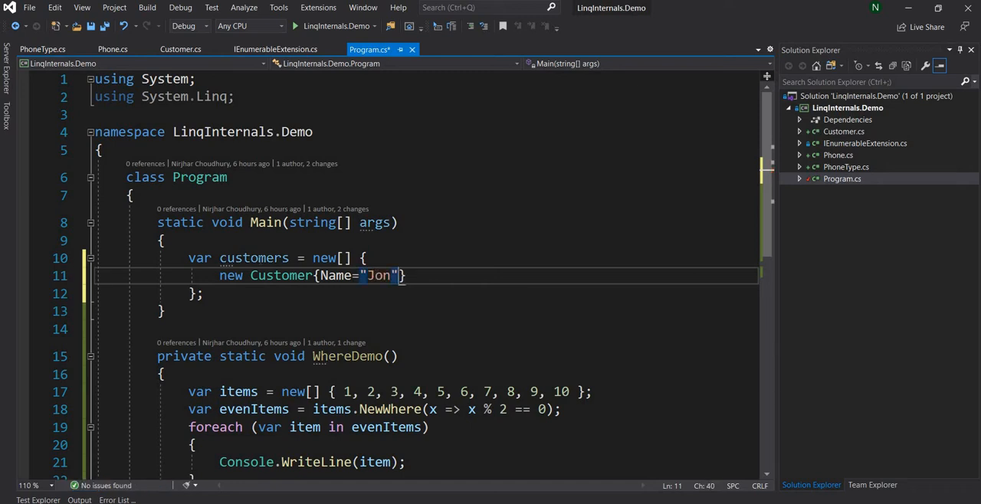
pyautogui.write(', Phone=new [')
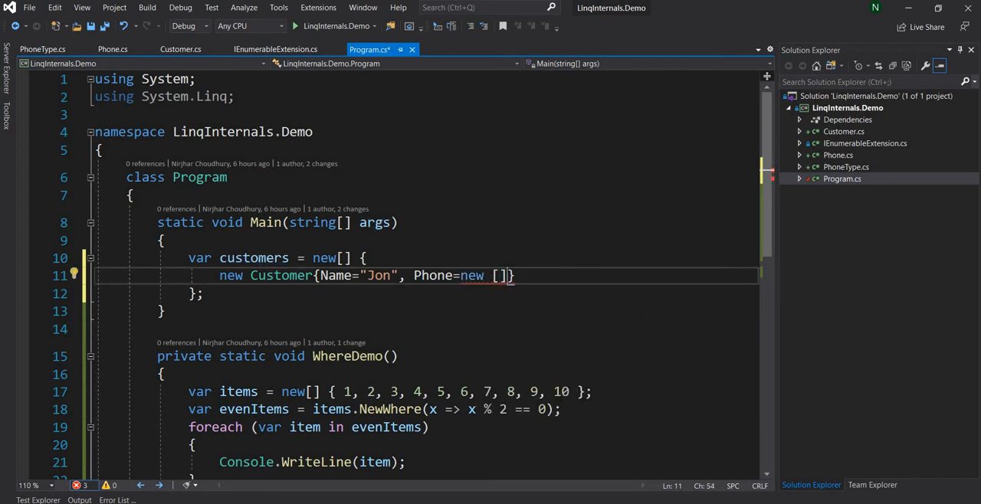
# Step: Give Jon a new Phone with Number "123" and a PhoneType of Cell
pyautogui.write('{new P')
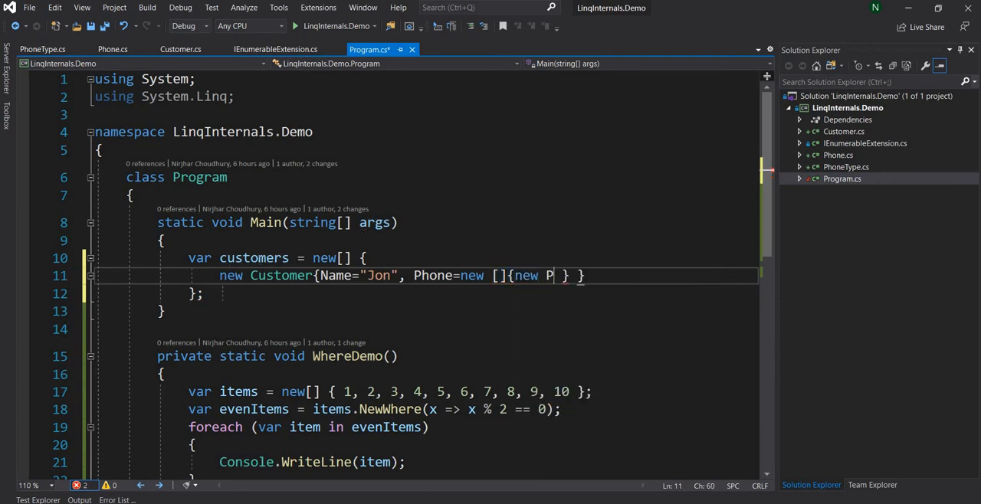
pyautogui.write('hone')
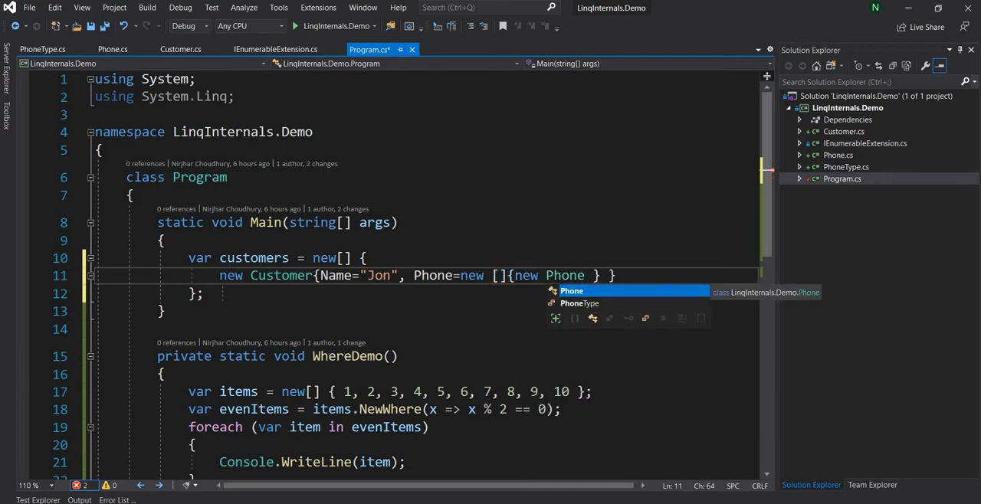
pyautogui.write('{')
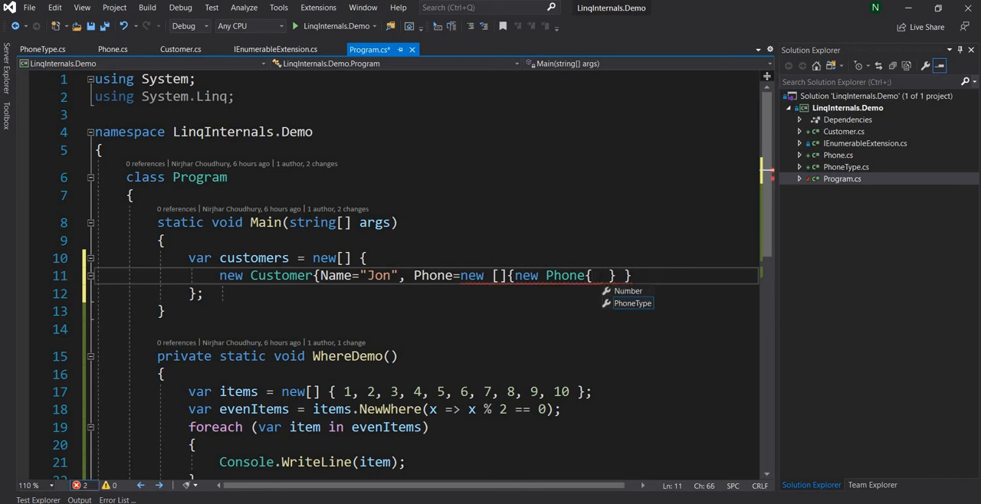
pyautogui.write('Number=')
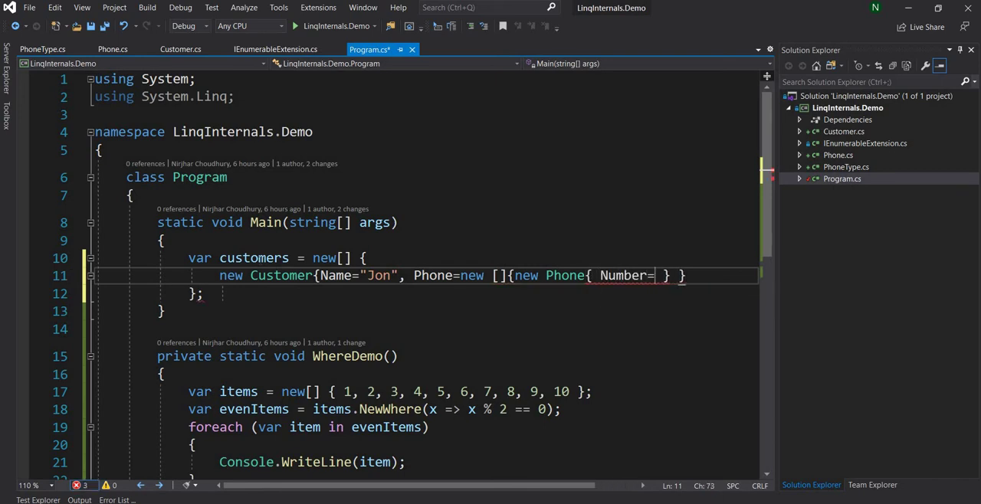
pyautogui.write('"123",')
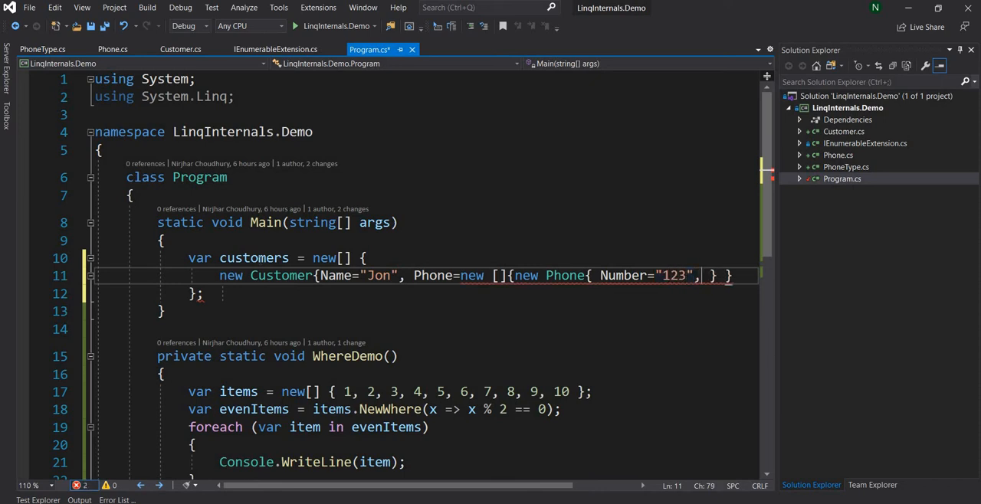
pyautogui.write('PhoneType=')
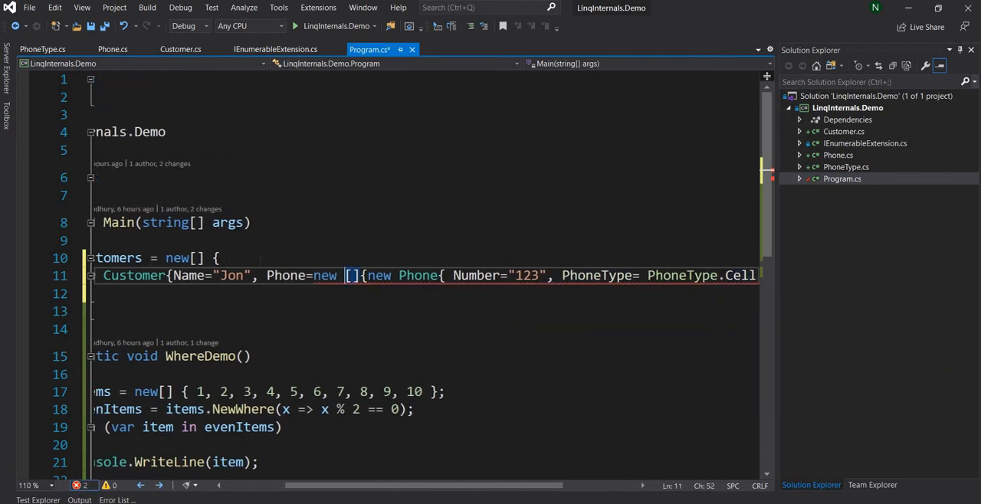
# Step: Rename the Phone property to Phones and move the phone array onto its own line
pyautogui.doubleClick(285, 276)
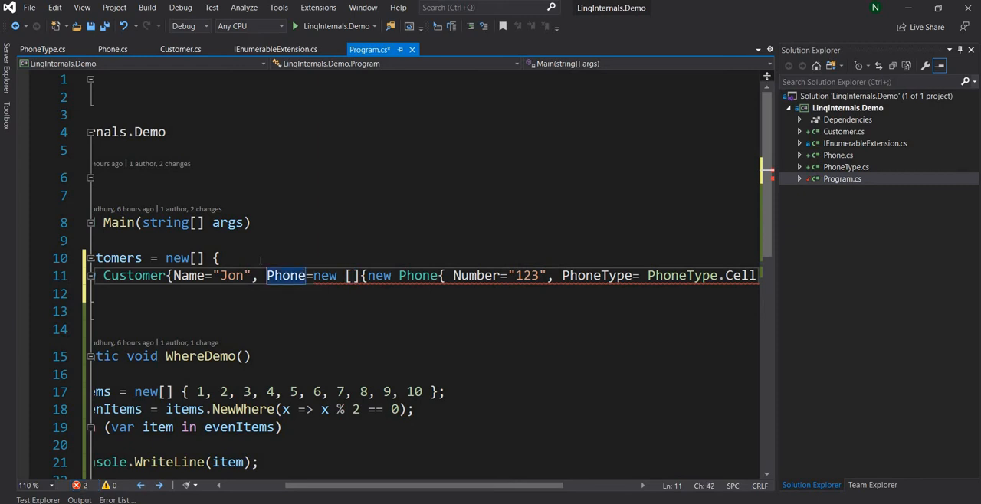
pyautogui.moveTo(130, 282)
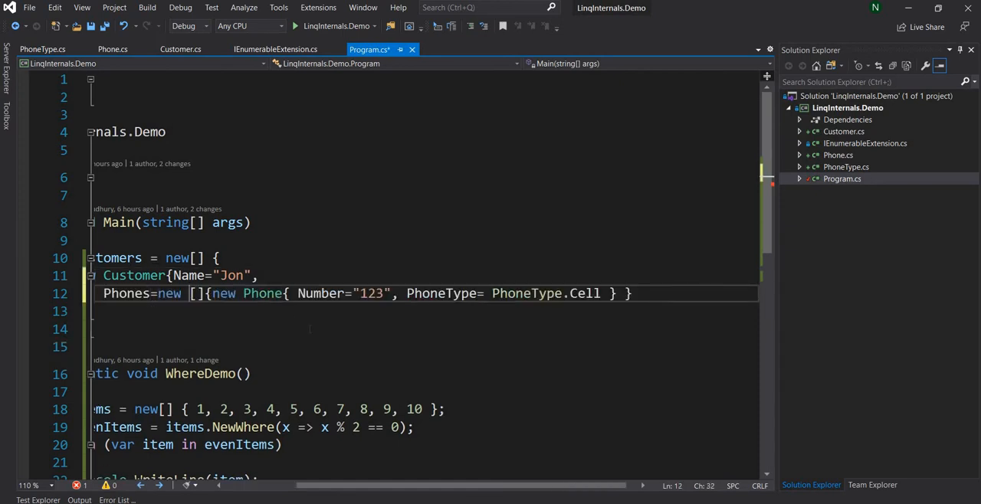
pyautogui.press('Enter')
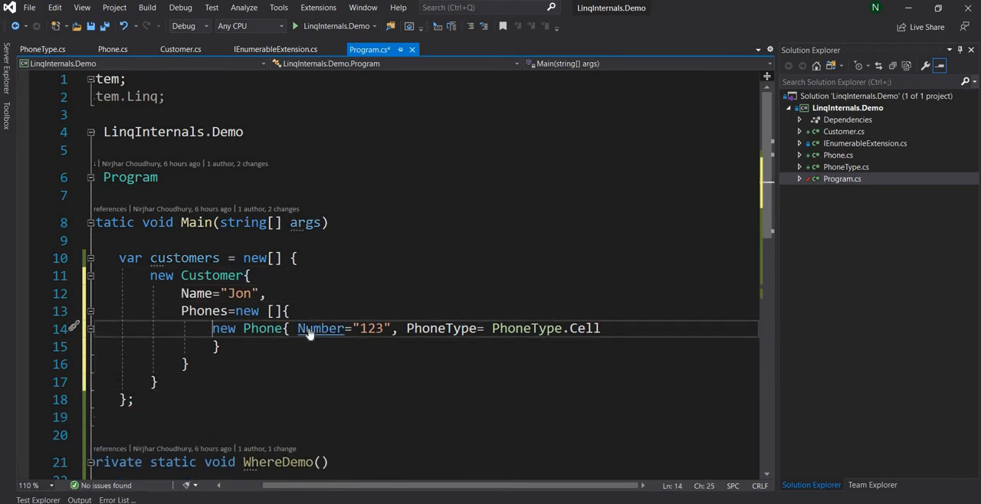
pyautogui.doubleClick(261, 329)
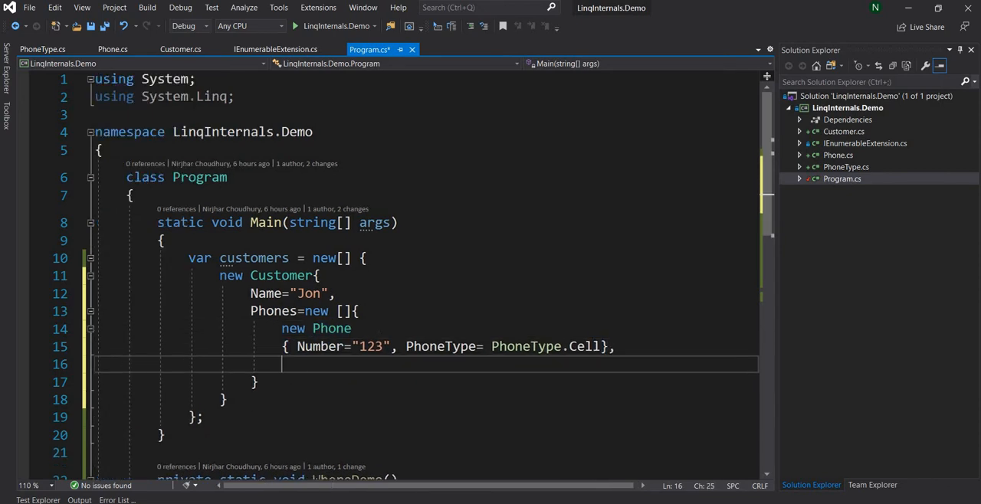
# Step: Add Jon's second Phone, Number "345" with PhoneType.Home, and close his entry with a comma
pyautogui.write('new Phone')
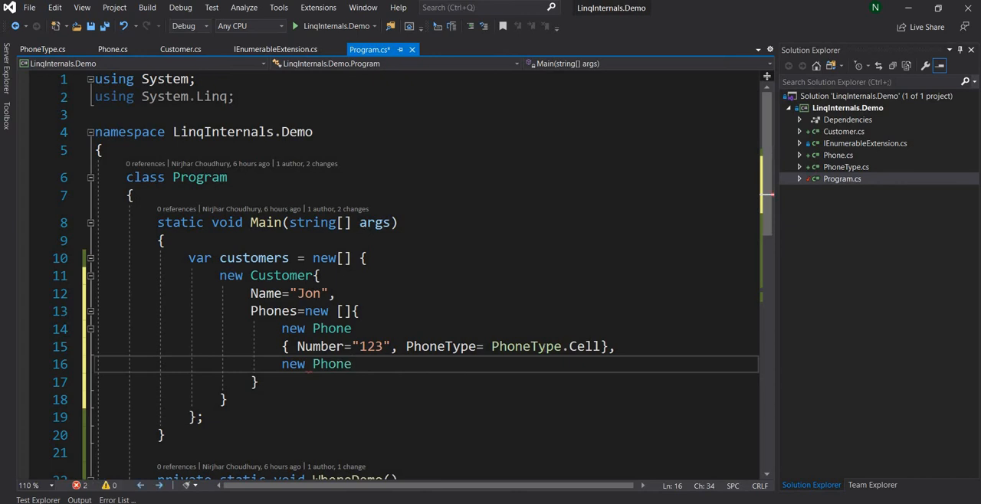
pyautogui.write('{ }')
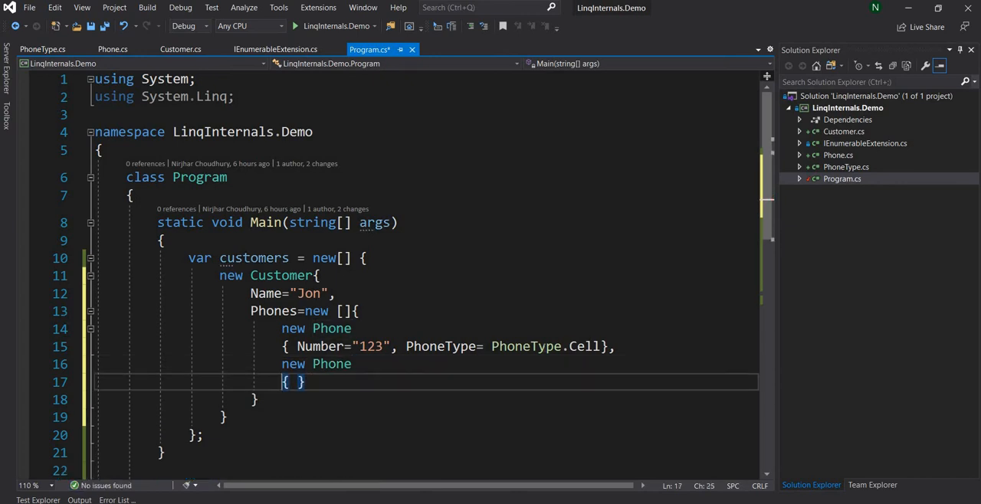
pyautogui.write('Nu')
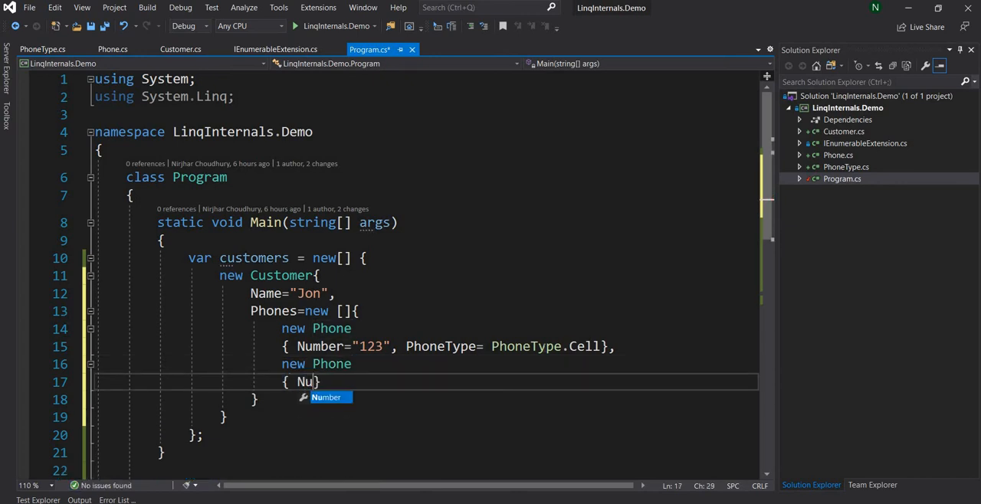
pyautogui.write('mber = "')
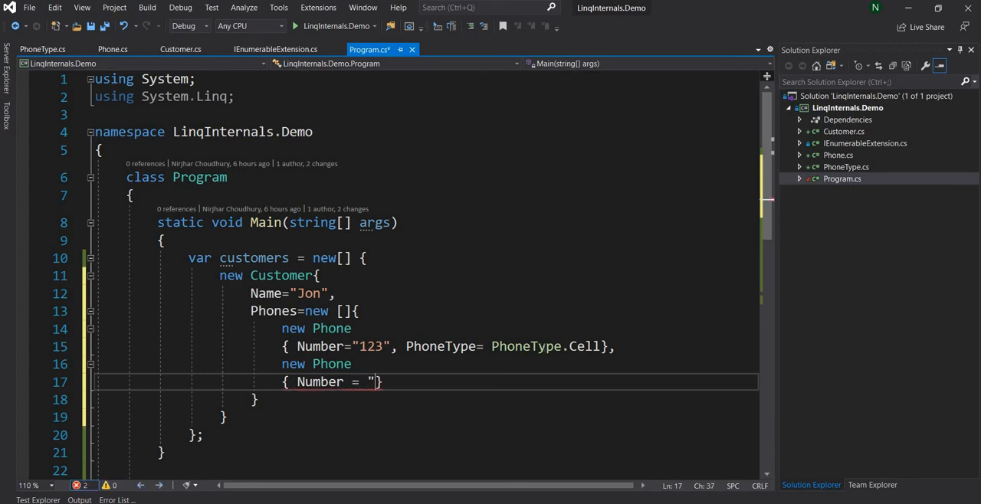
pyautogui.write('345",')
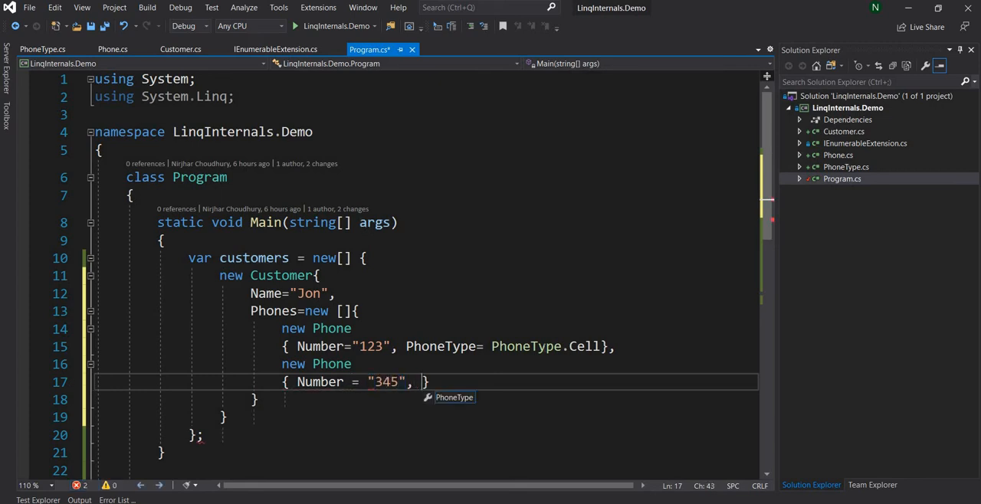
pyautogui.write('PhoneType=')
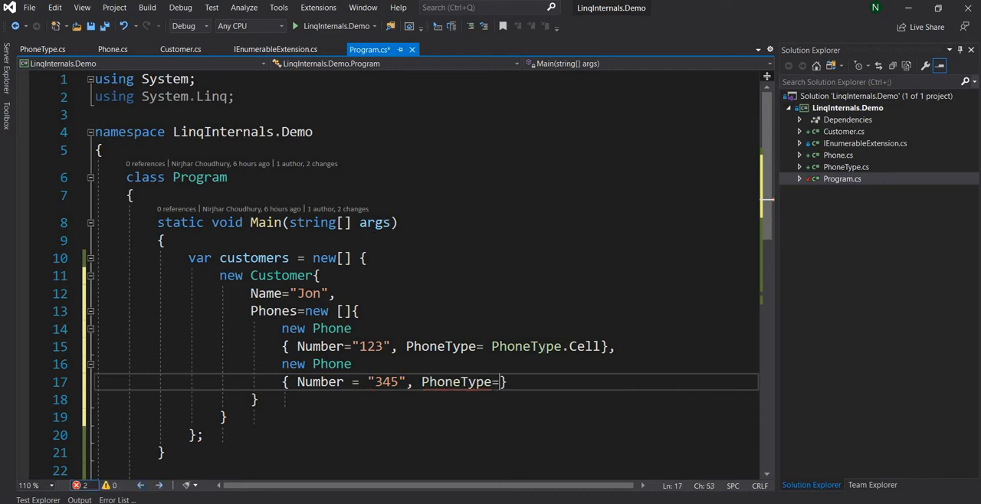
pyautogui.write('PhoneType')
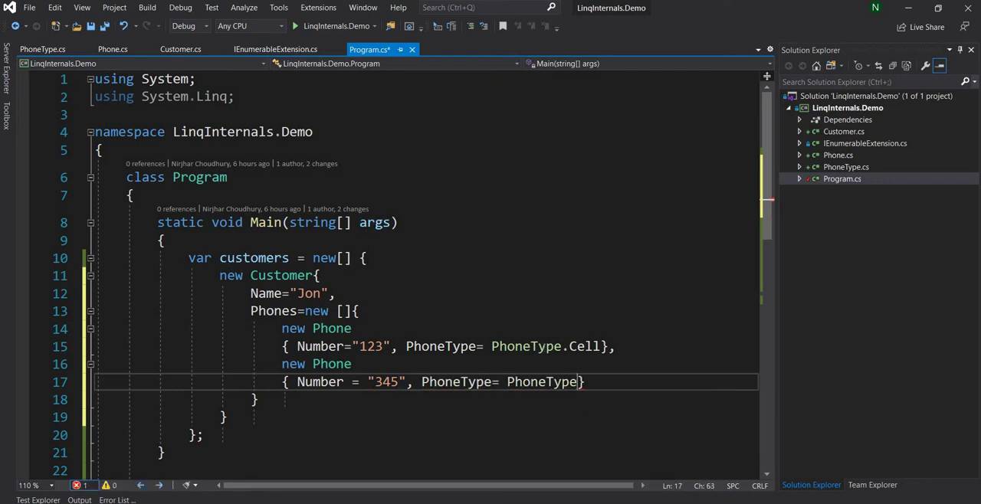
pyautogui.write('.Home')
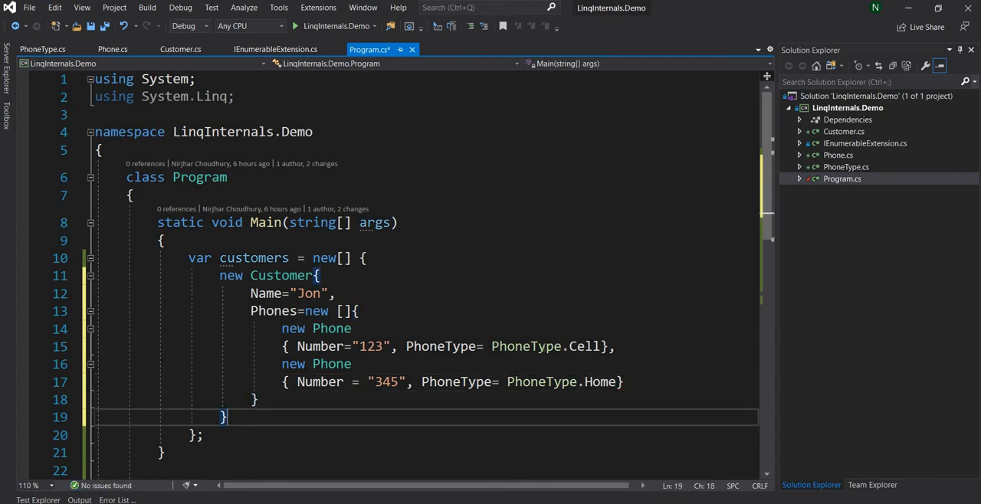
pyautogui.write(',')
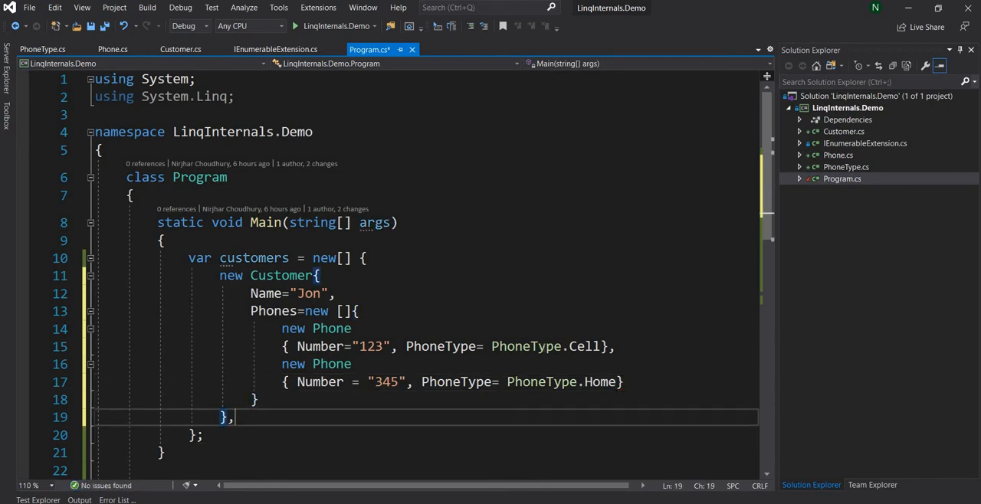
pyautogui.write('new Customer')
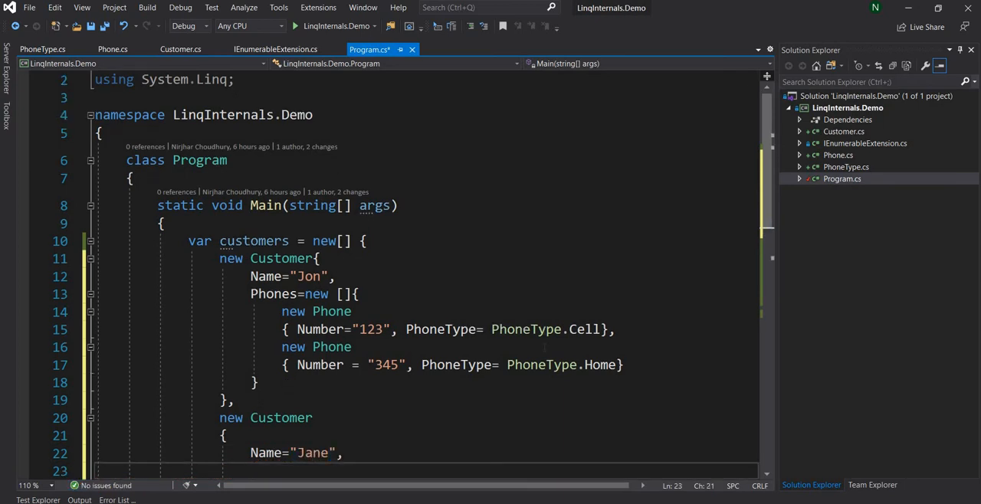
pyautogui.write('Phones=new[')
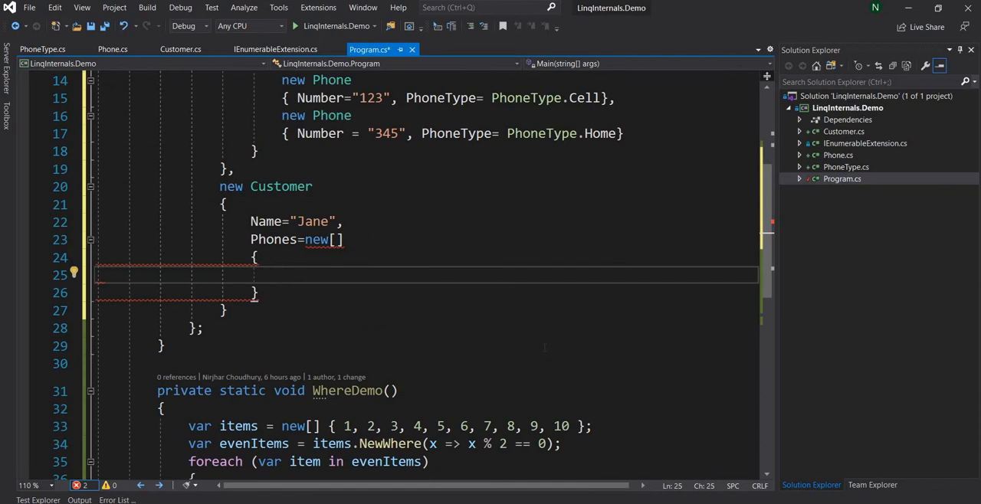
pyautogui.write('new P')
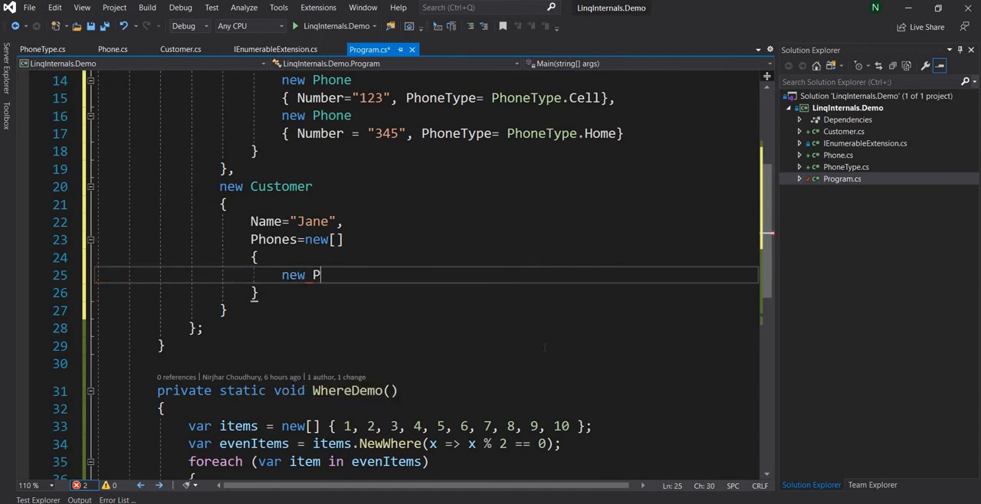
pyautogui.write('hone')
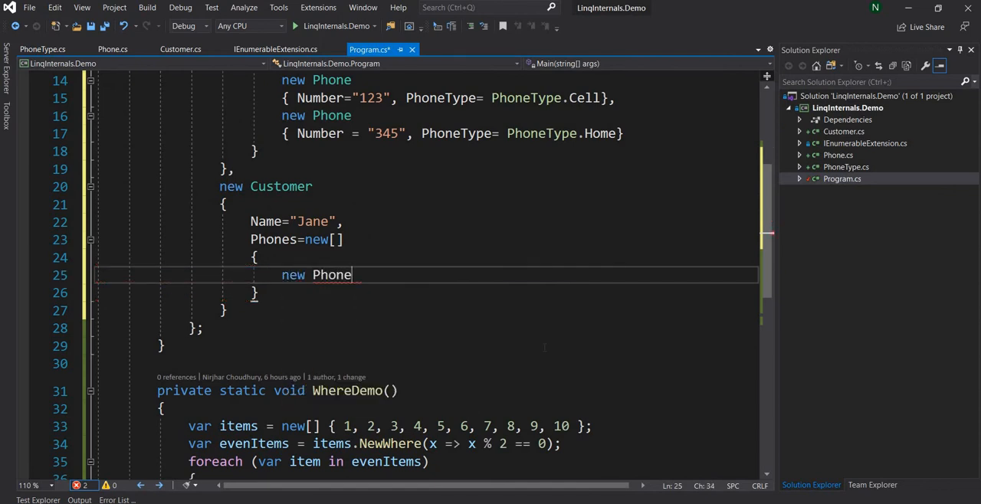
pyautogui.write('{}')
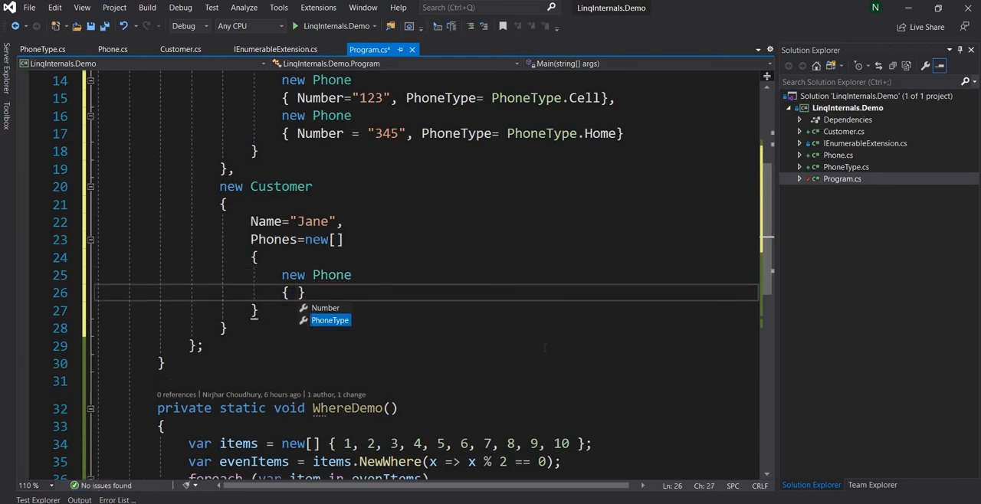
pyautogui.write('Number=""')
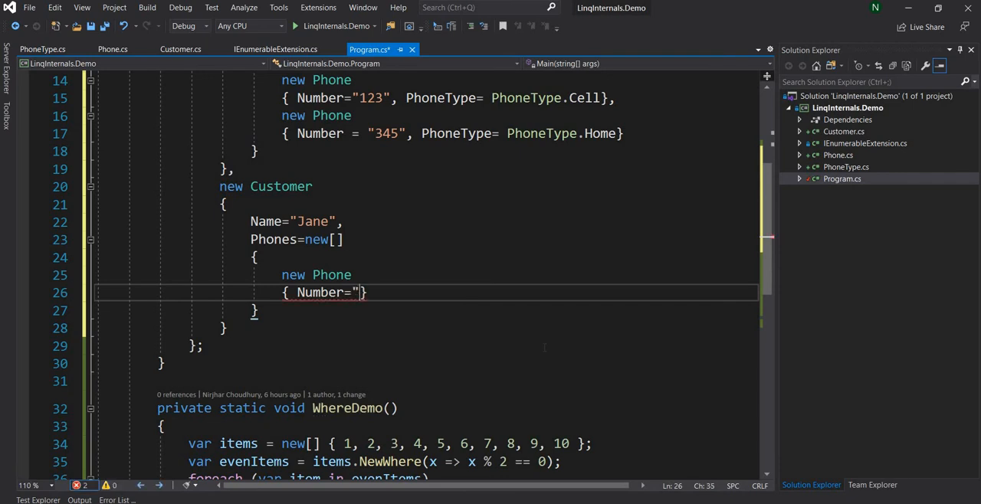
pyautogui.write('345-345-3456')
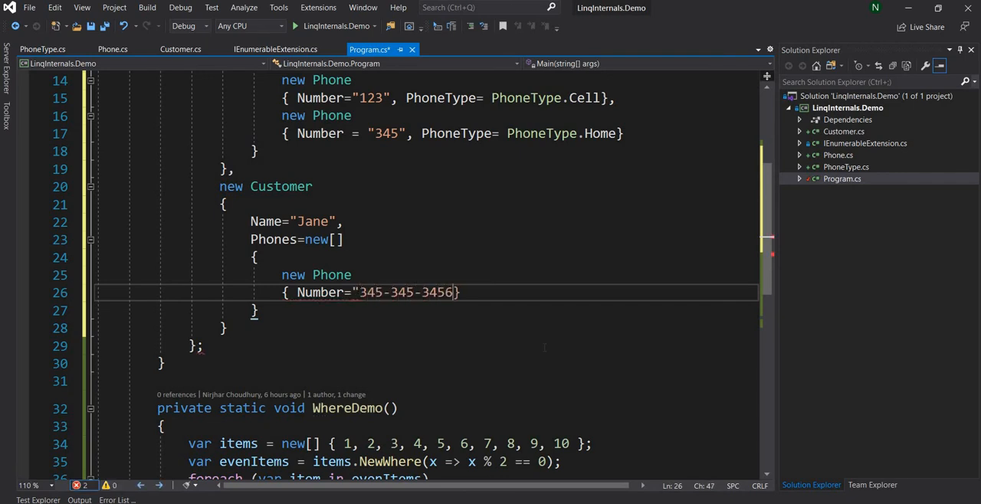
pyautogui.write(',')
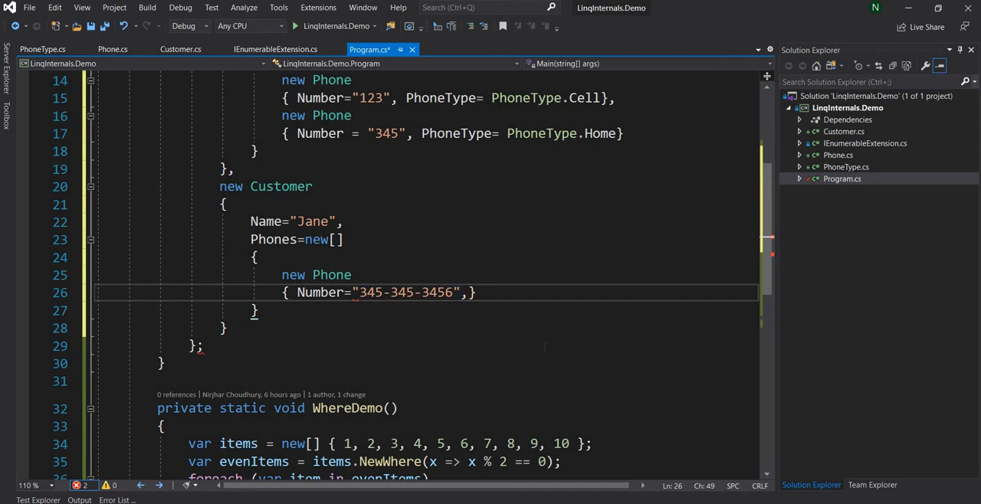
pyautogui.write('p')
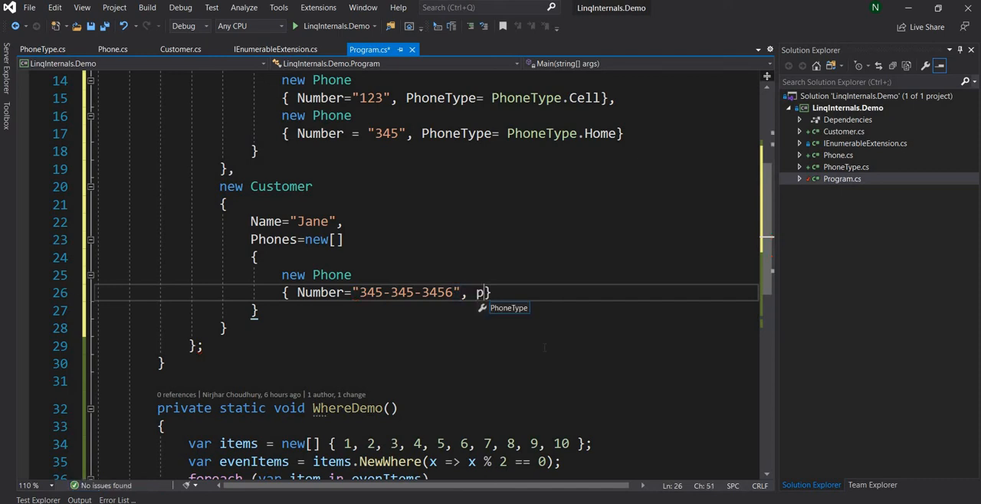
pyautogui.write('honeType= PhoneType.Cell')
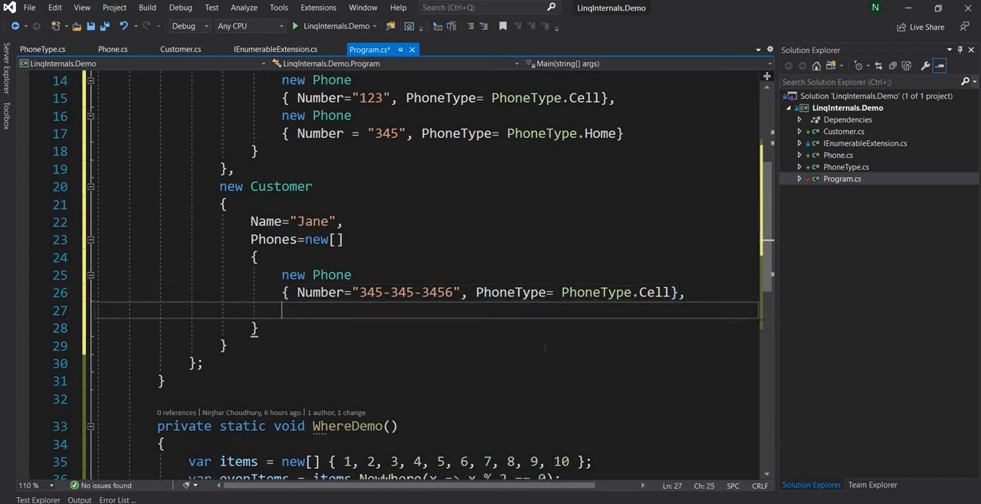
pyautogui.write('new Phone')
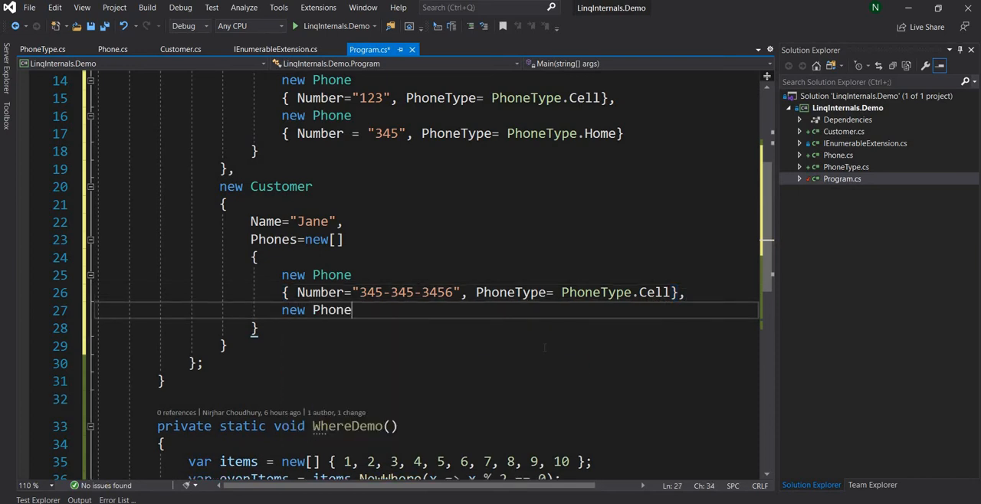
pyautogui.write('{}')
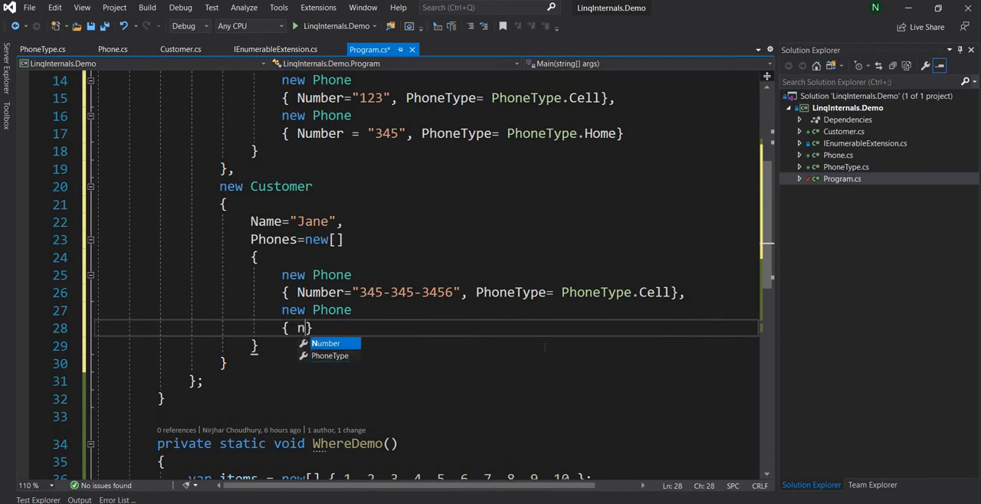
pyautogui.write('Number="')
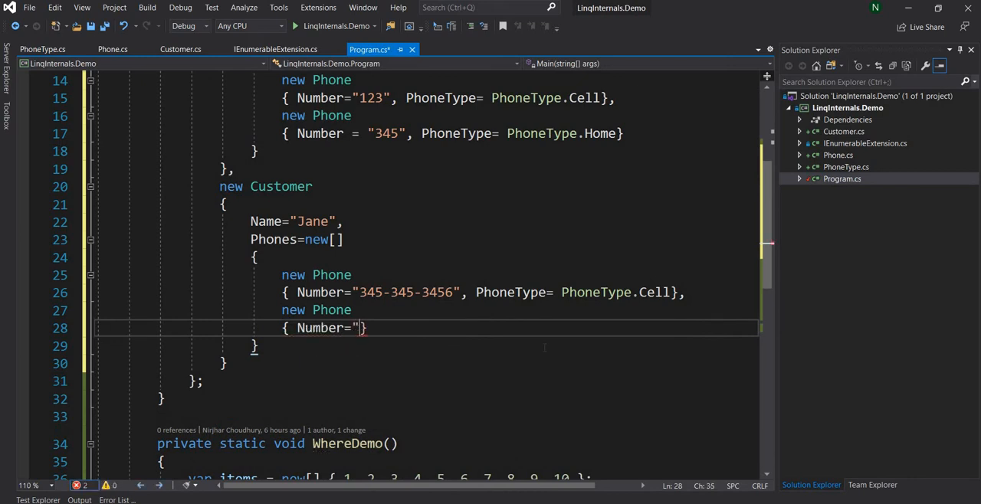
pyautogui.write('456-678-5678",')
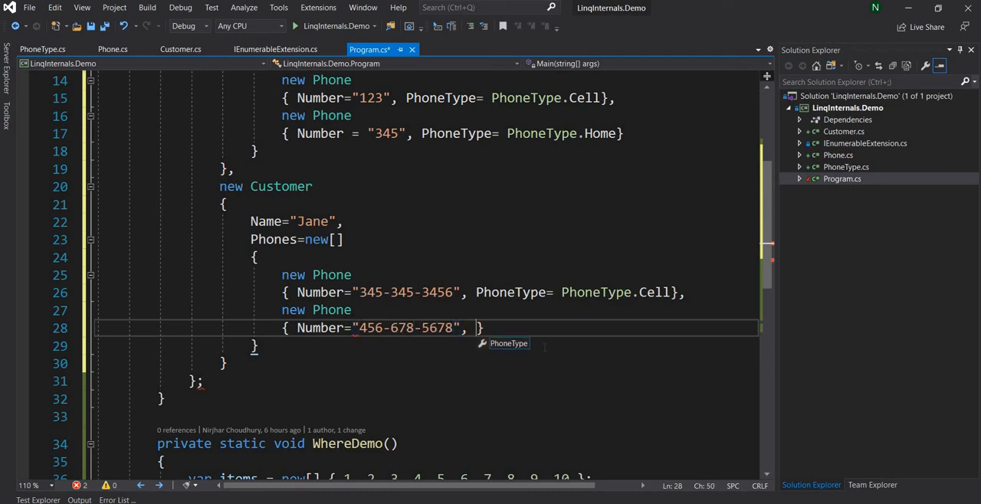
pyautogui.write('PhoneType=')
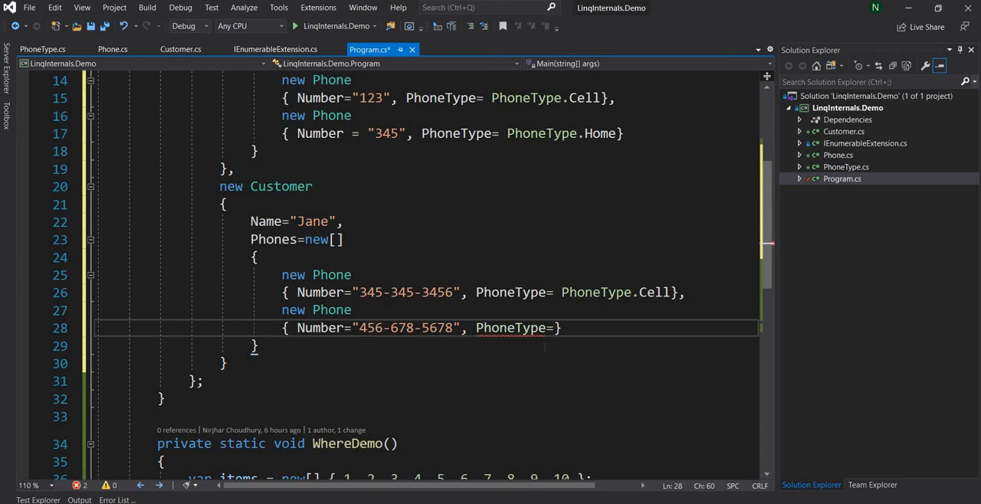
pyautogui.write('PhoneType.Home')
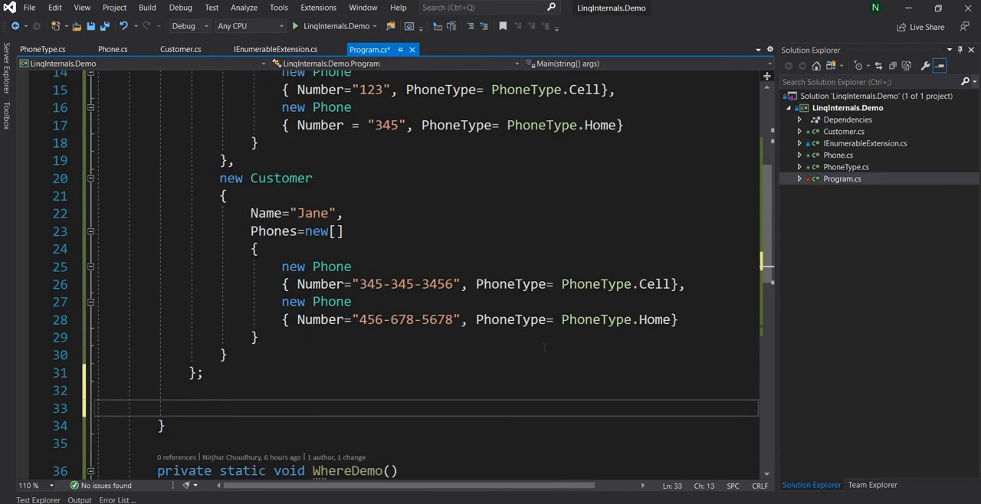
# Step: Write var customerNames = customers.Select(c => c.Name) below the array
pyautogui.write('var cust')
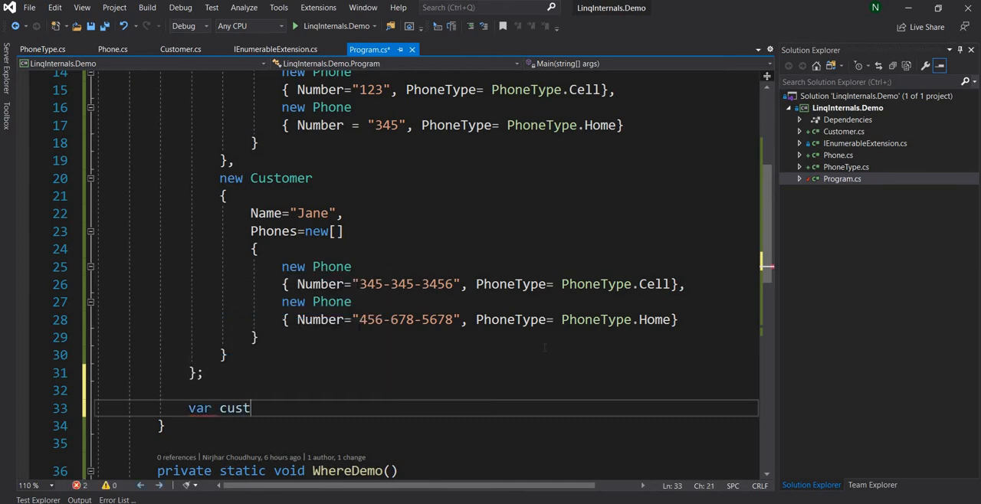
pyautogui.write('omerNames')
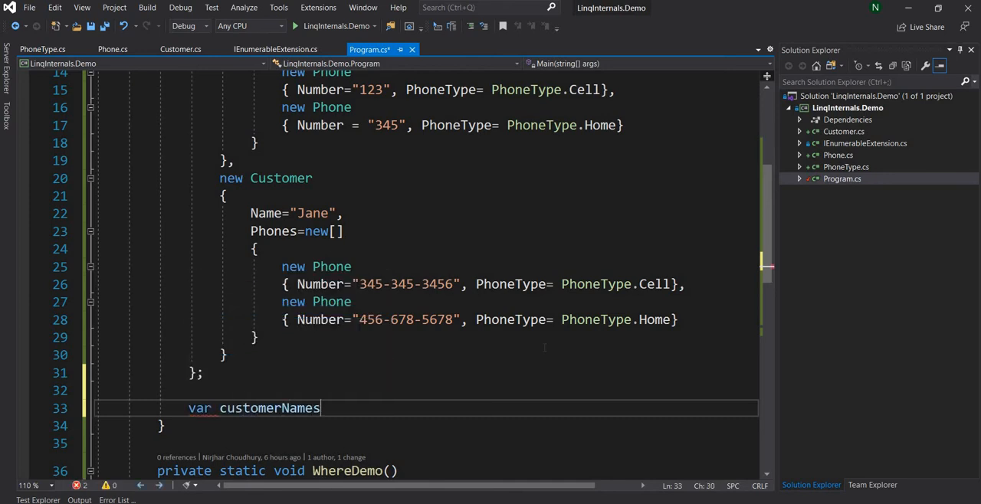
pyautogui.write('= c')
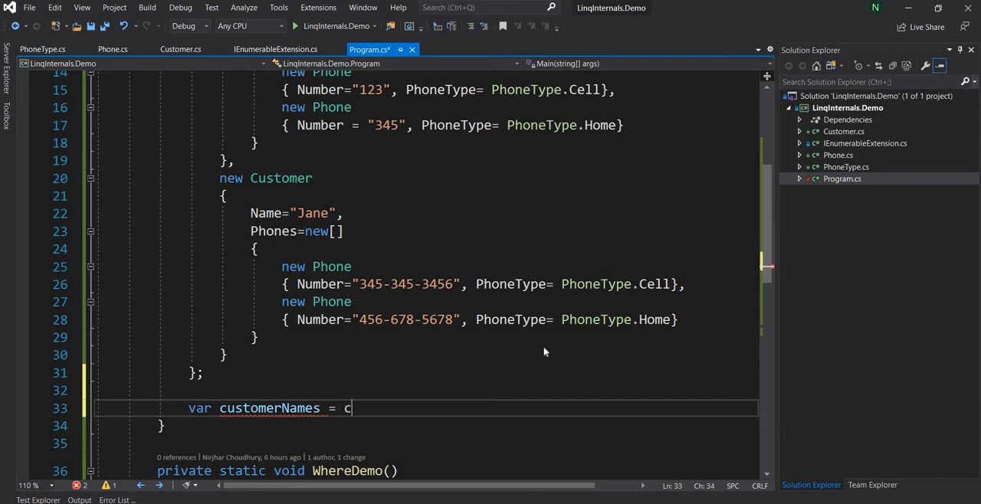
pyautogui.write('ustomers')
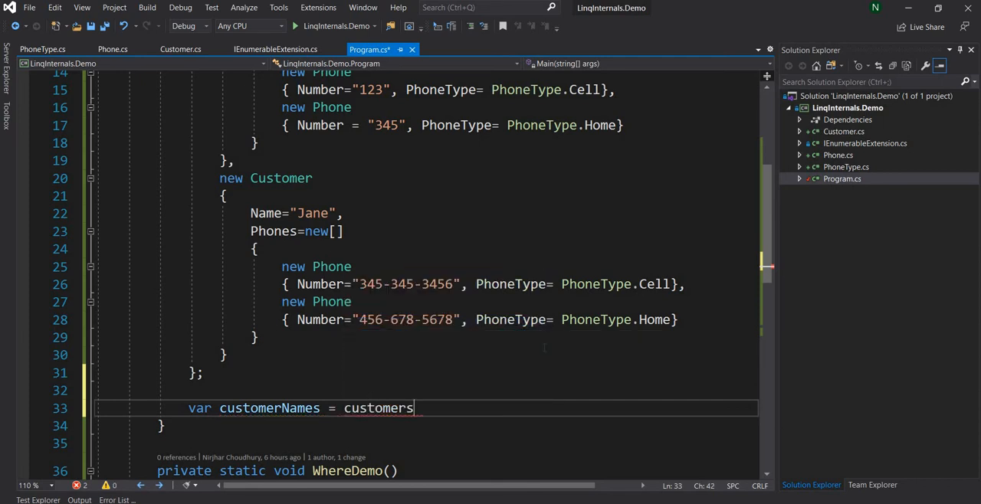
pyautogui.write('.se')
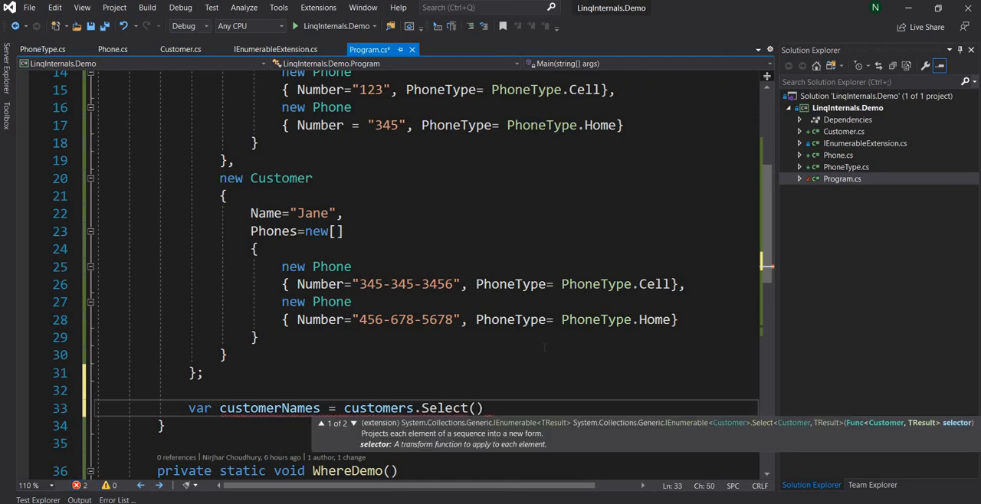
pyautogui.write('c =>')
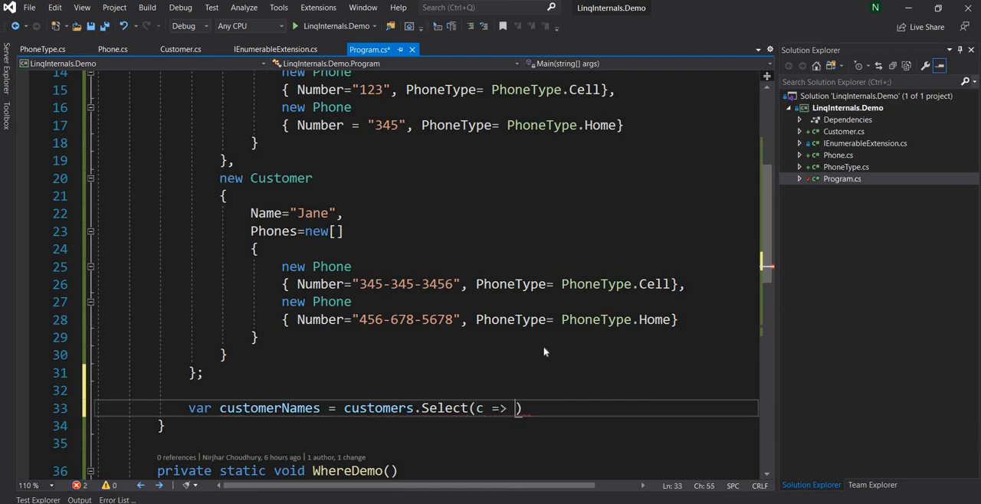
pyautogui.write('c.n')
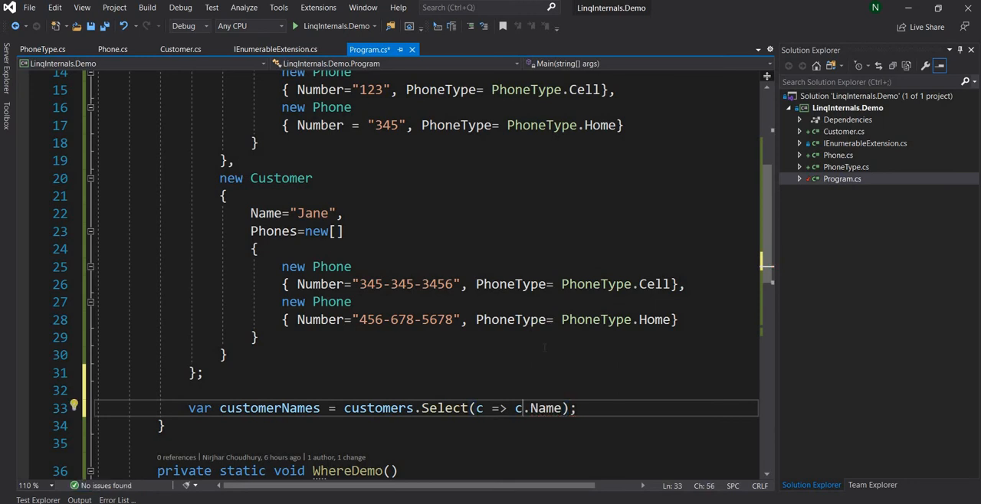
pyautogui.write('{')
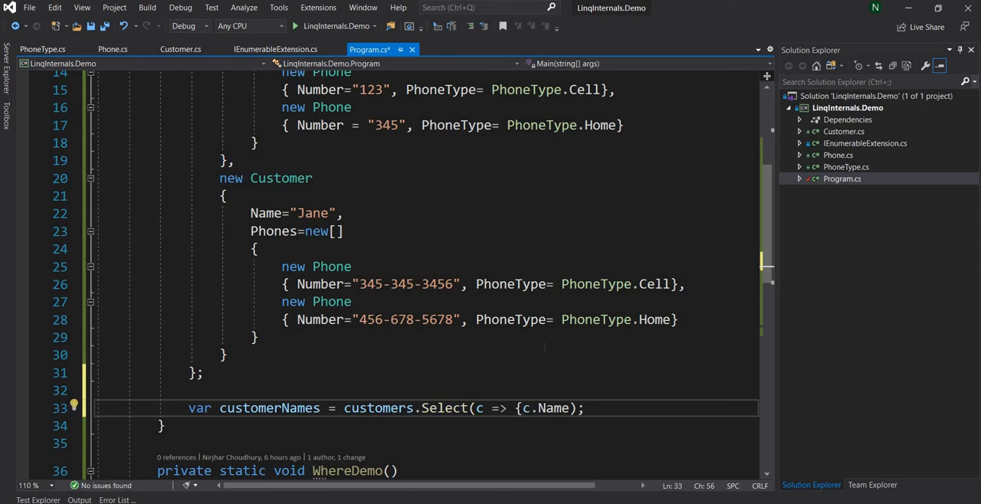
pyautogui.write('new')
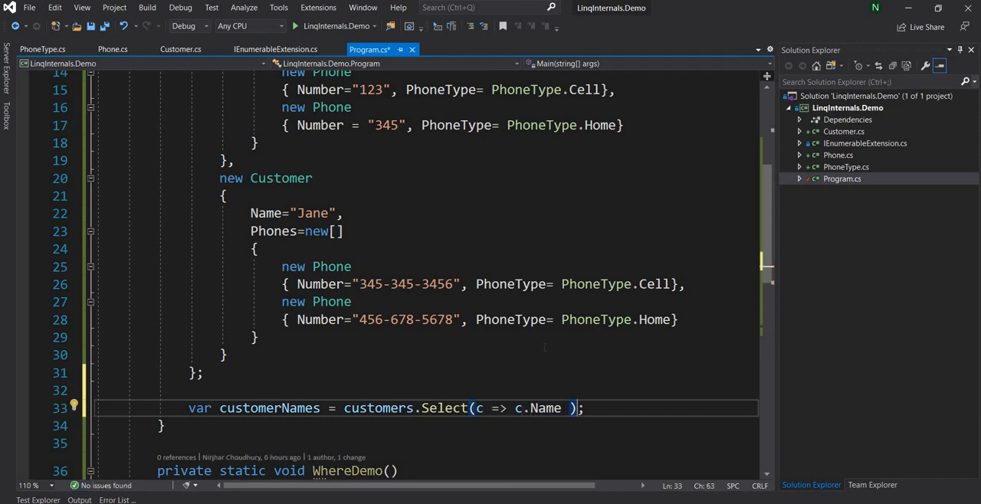
# Step: Add a foreach over customerNames that writes each item with Console.WriteLine
pyautogui.write('fore')
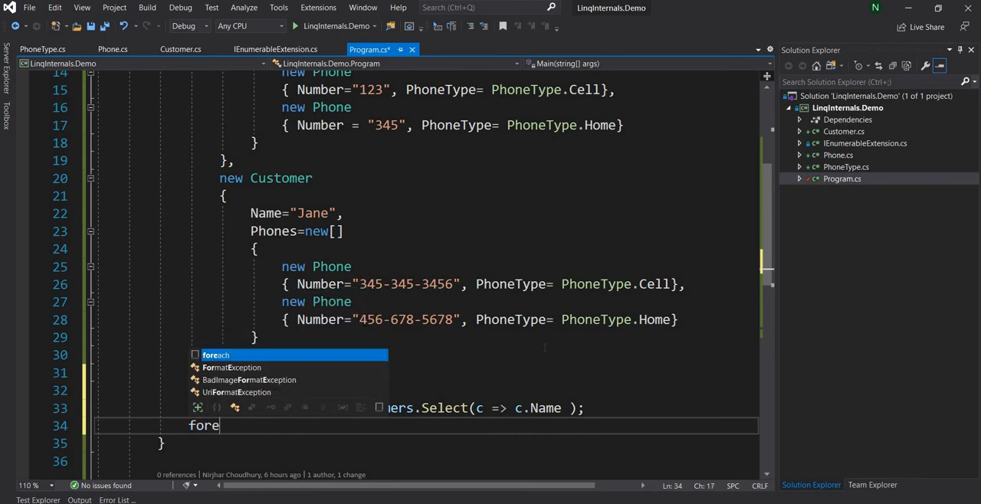
pyautogui.press('Tab')
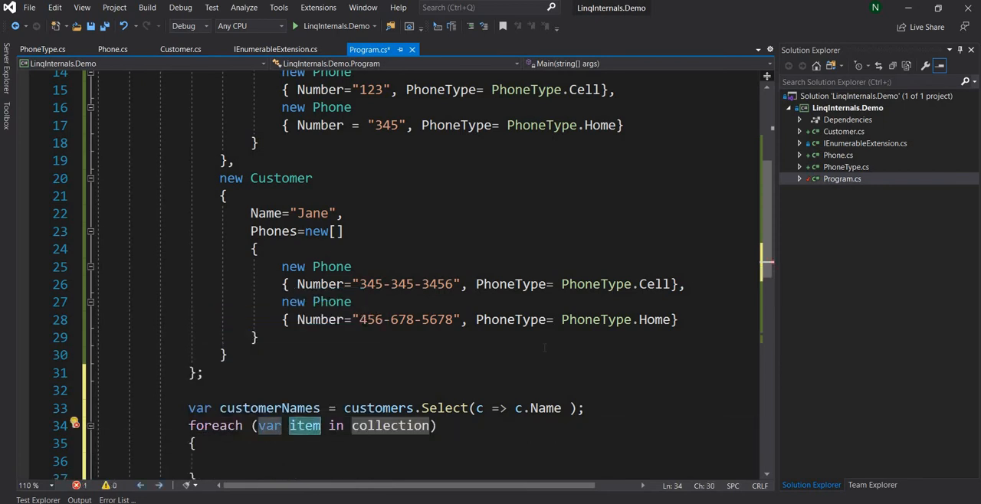
pyautogui.write('customerNames')
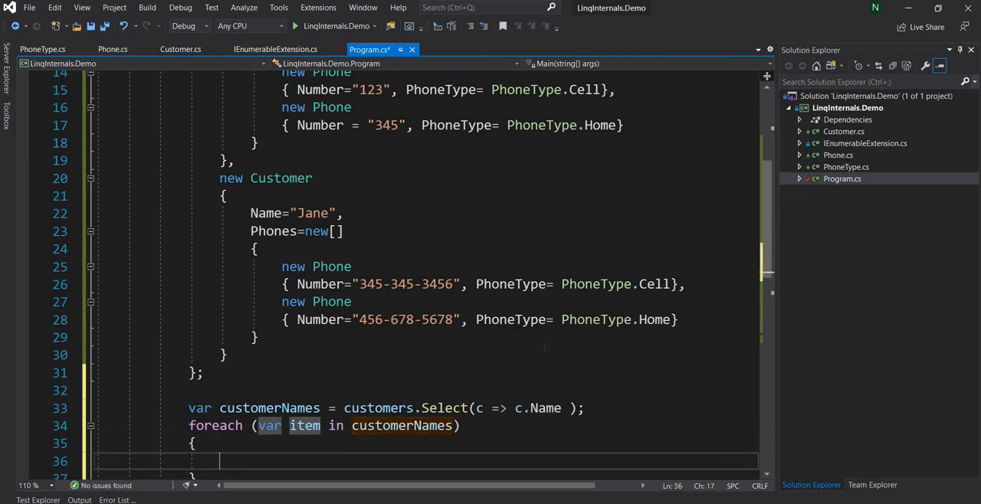
pyautogui.write('Console')
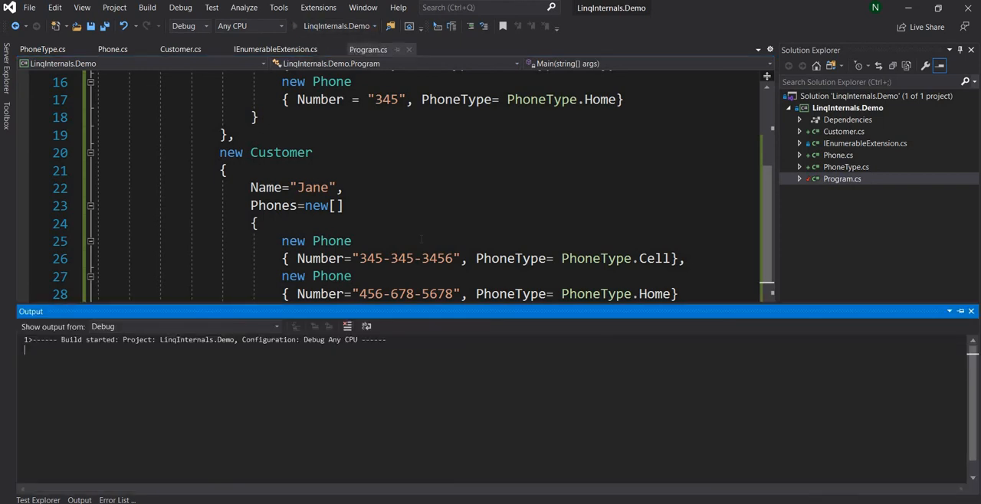
# Step: Run the program to print Jon and Jane, then close the console output
pyautogui.press('F5')
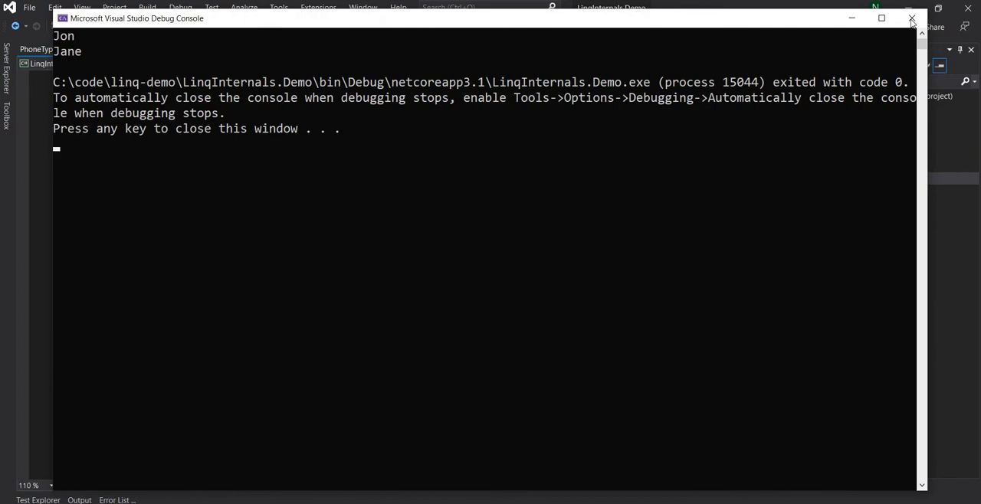
pyautogui.click(910, 18)
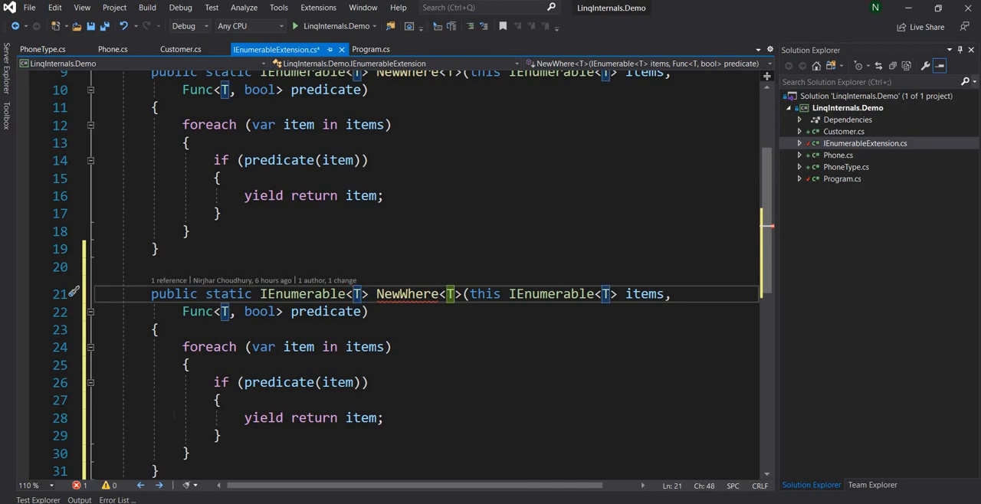
# Step: Change the copied method to return IEnumerable<TResult> and remove the predicate check
pyautogui.click(374, 49)
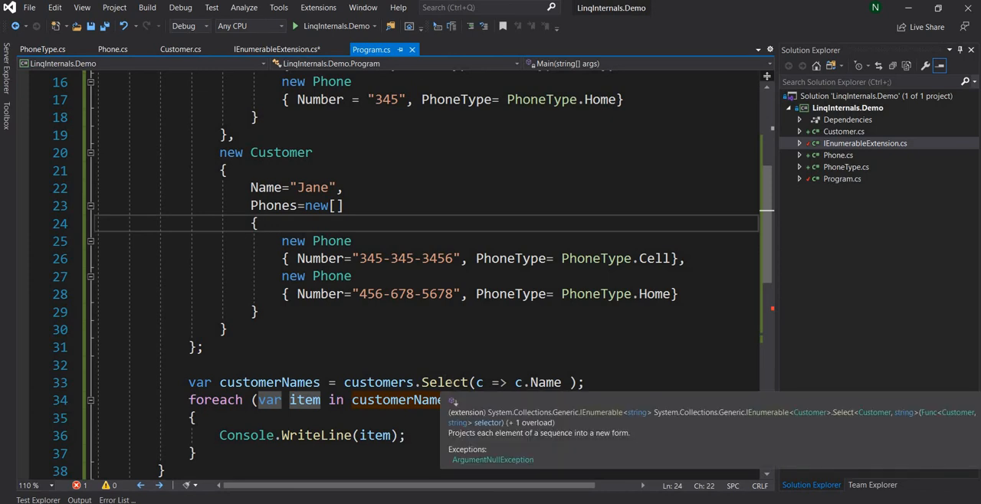
pyautogui.click(276, 49)
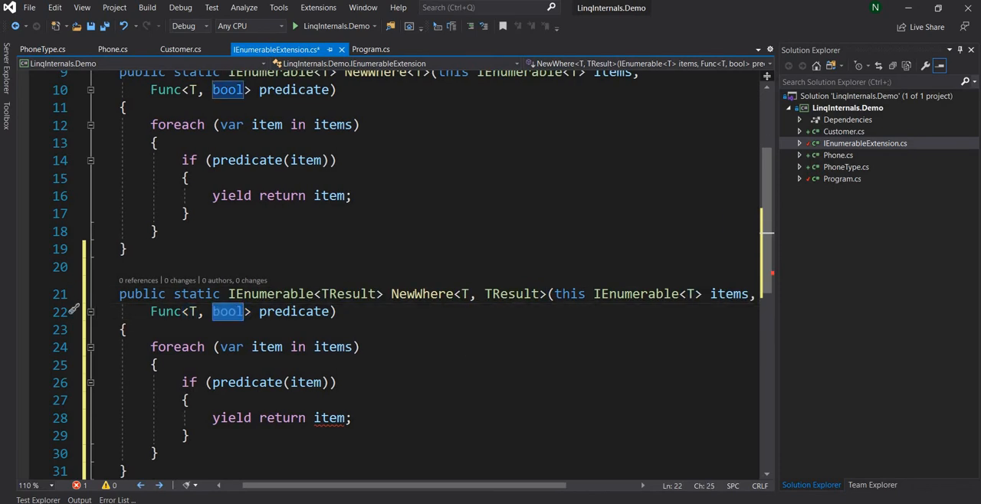
pyautogui.write('TResult')
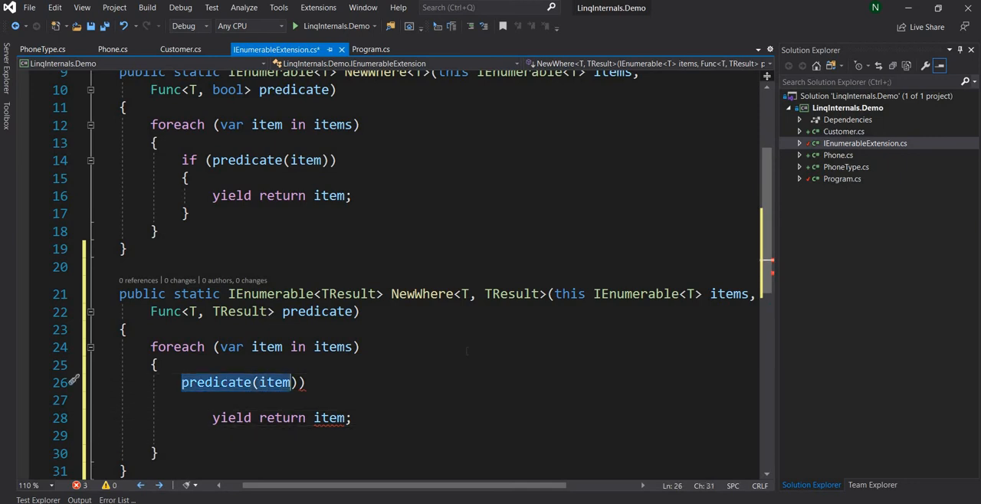
pyautogui.press('Delete')
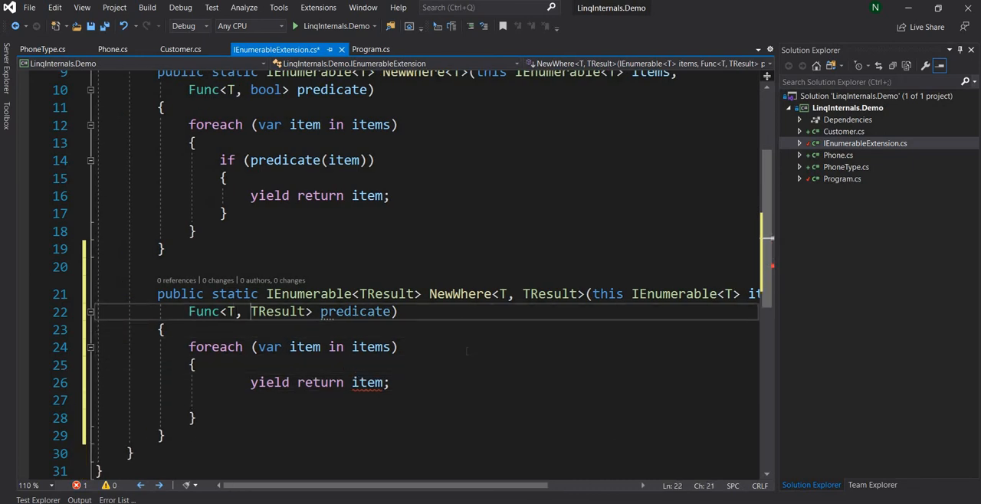
# Step: Take a Func<T, TResult> selector parameter and yield selector(item) for each item
pyautogui.write('selecto')
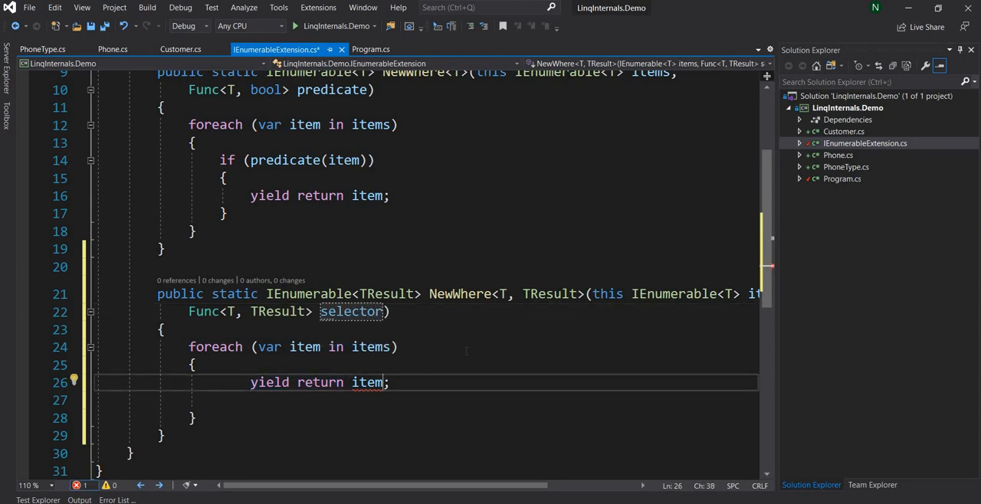
pyautogui.write('selector')
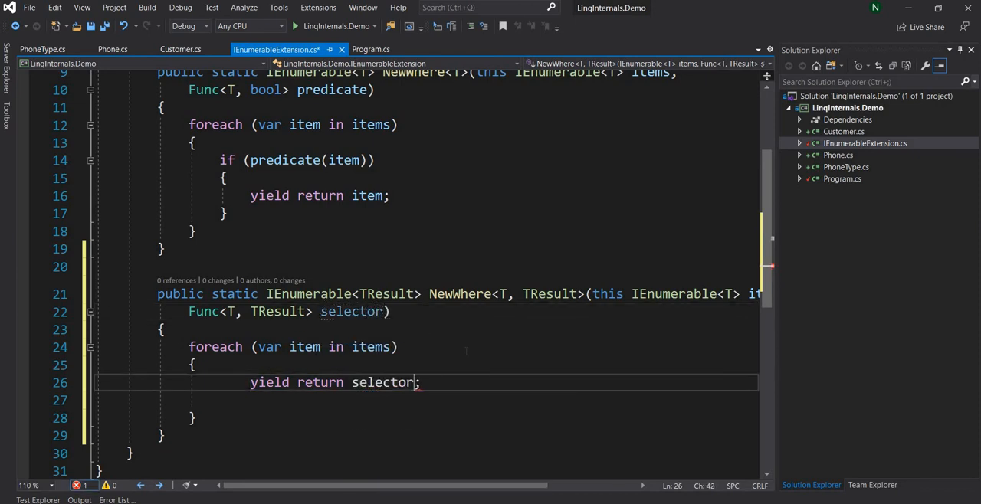
pyautogui.write('(item')
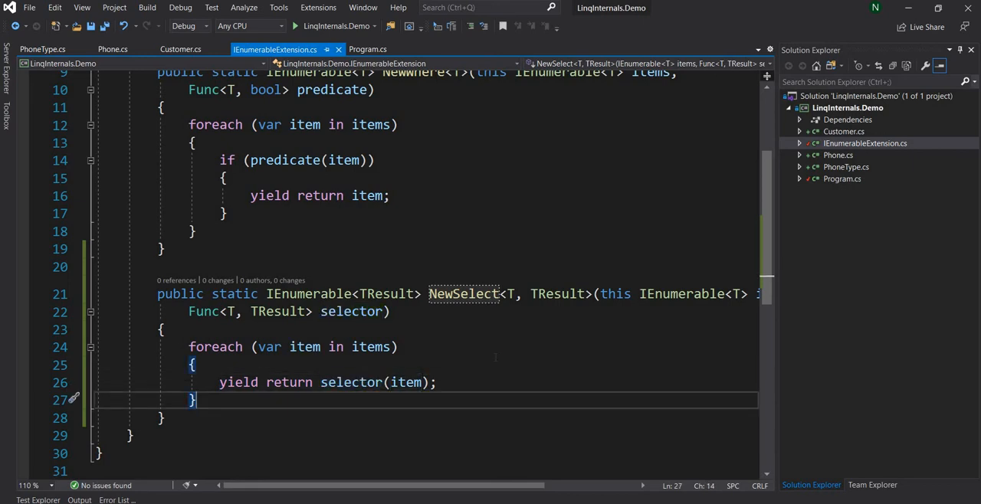
# Step: Replace Select with NewSelect for customerNames, set a breakpoint on foreach and start debugging
pyautogui.click(369, 49)
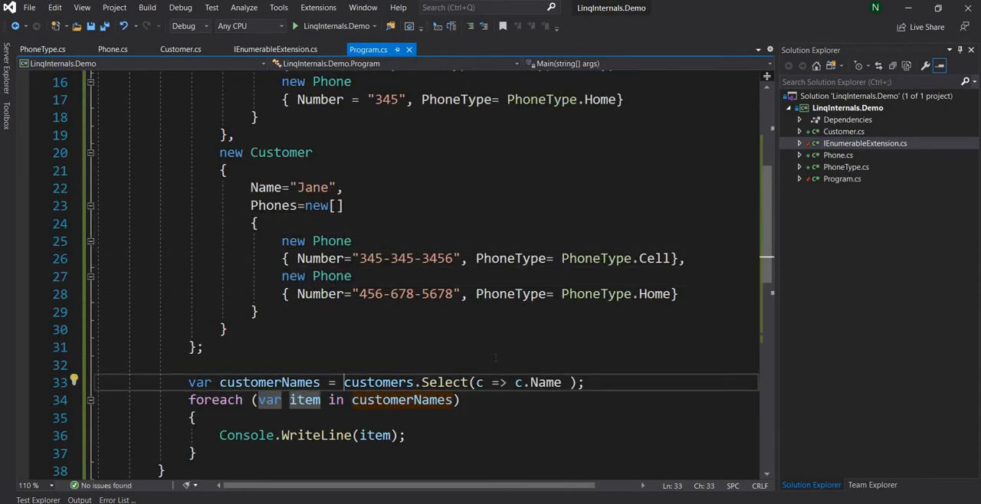
pyautogui.doubleClick(445, 383)
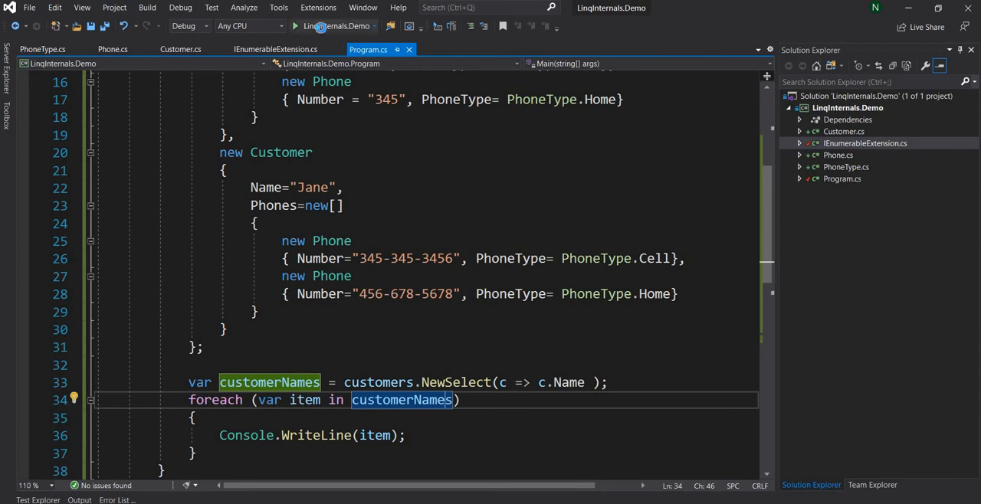
pyautogui.click(313, 25)
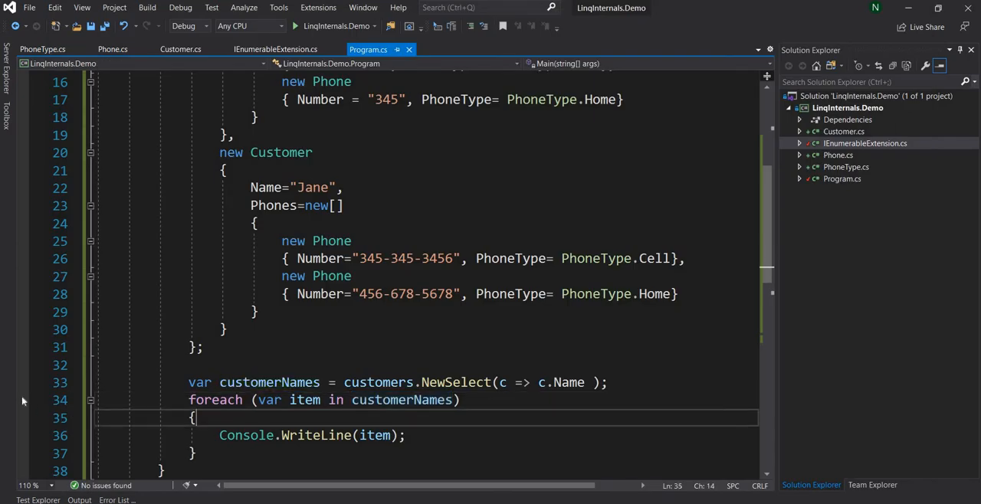
pyautogui.moveTo(23, 394)
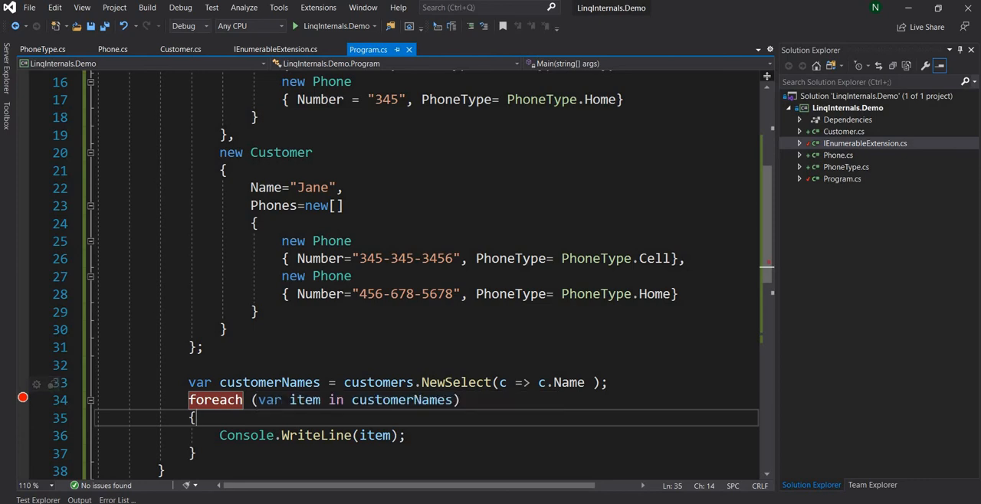
pyautogui.moveTo(403, 399)
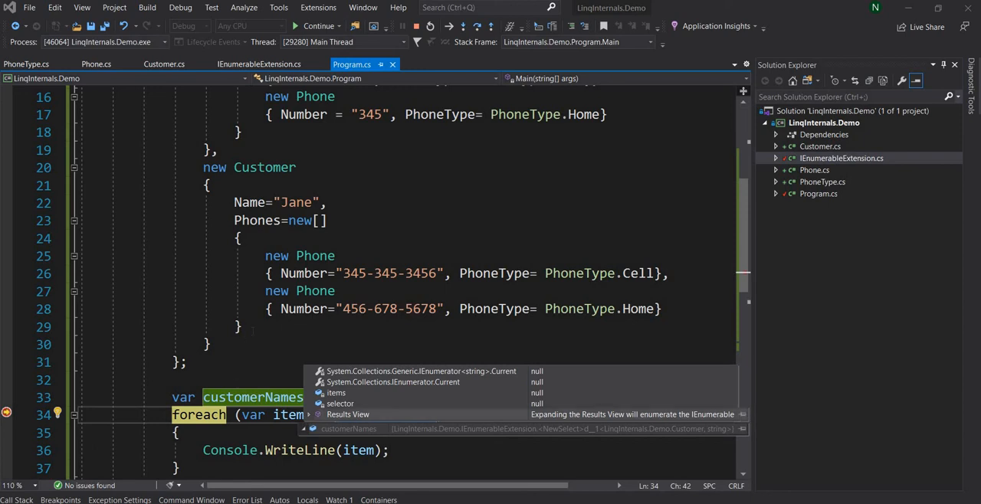
# Step: Step into the custom NewSelect method, then stop the debugging session
pyautogui.click(257, 64)
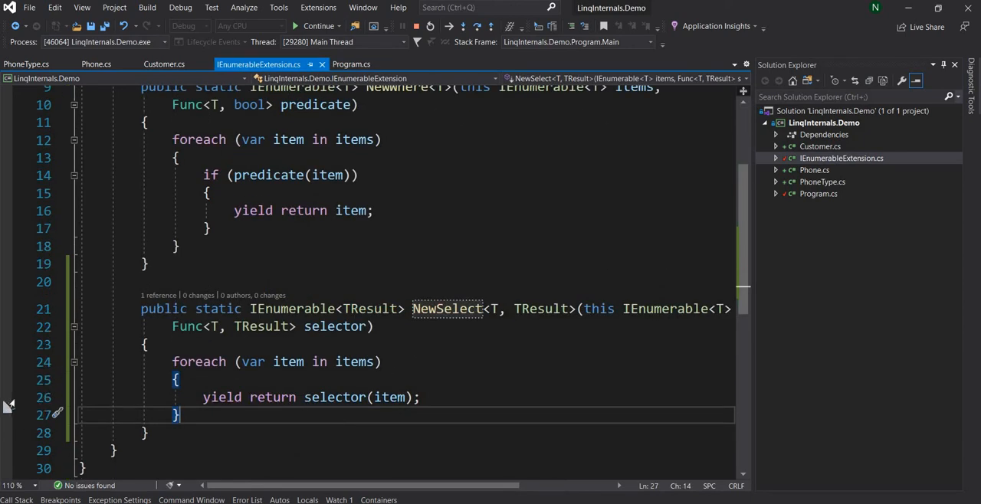
pyautogui.click(353, 64)
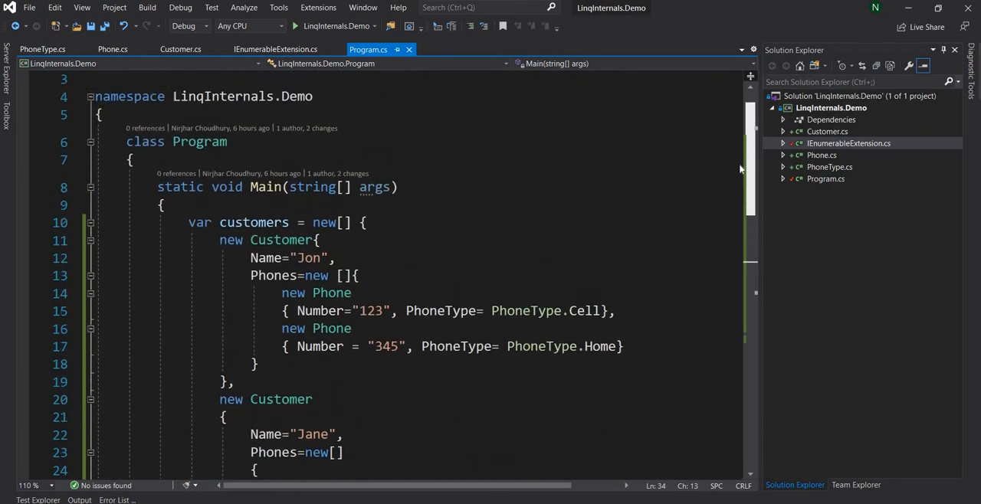
# Step: Change the query to customers.SelectMany(c => c.Phones) on line 33
pyautogui.scroll(-3)
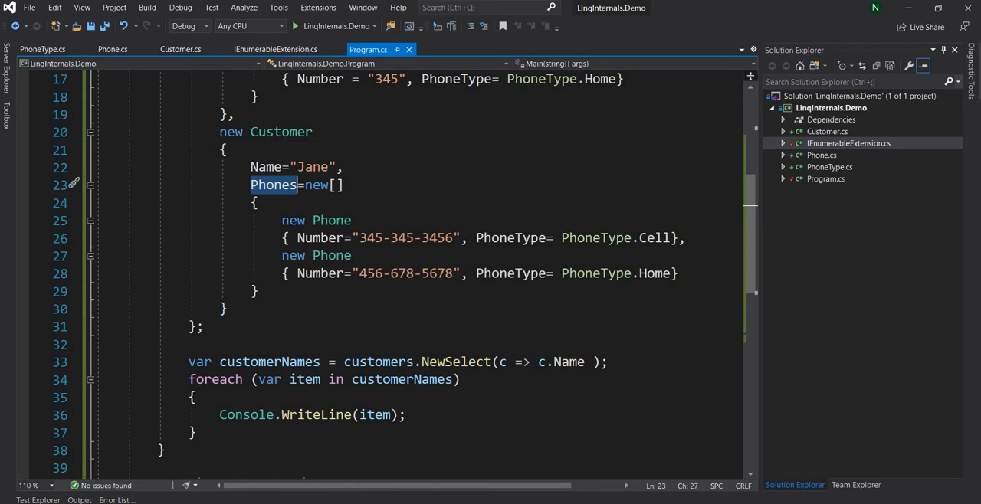
pyautogui.moveTo(273, 184)
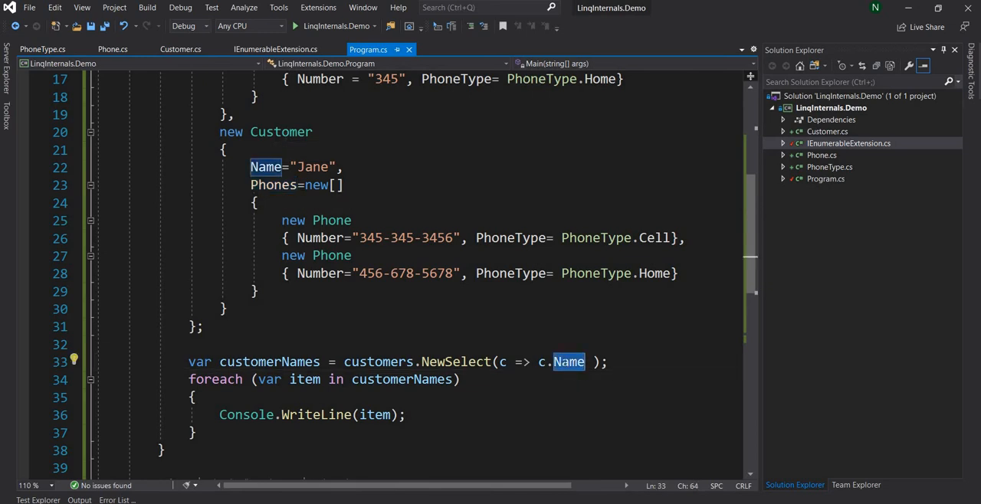
pyautogui.write('Phones')
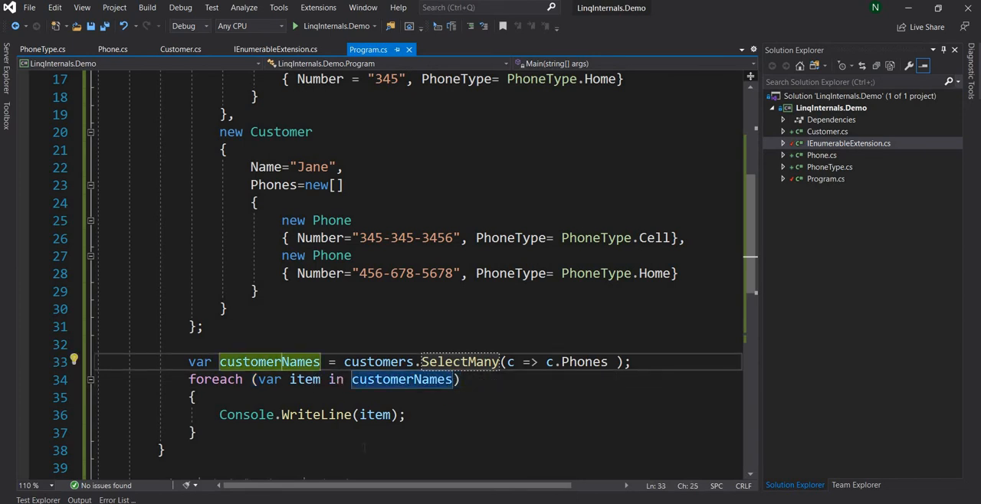
# Step: Rename the variable to customerPhones across all references
pyautogui.write('customerPho')
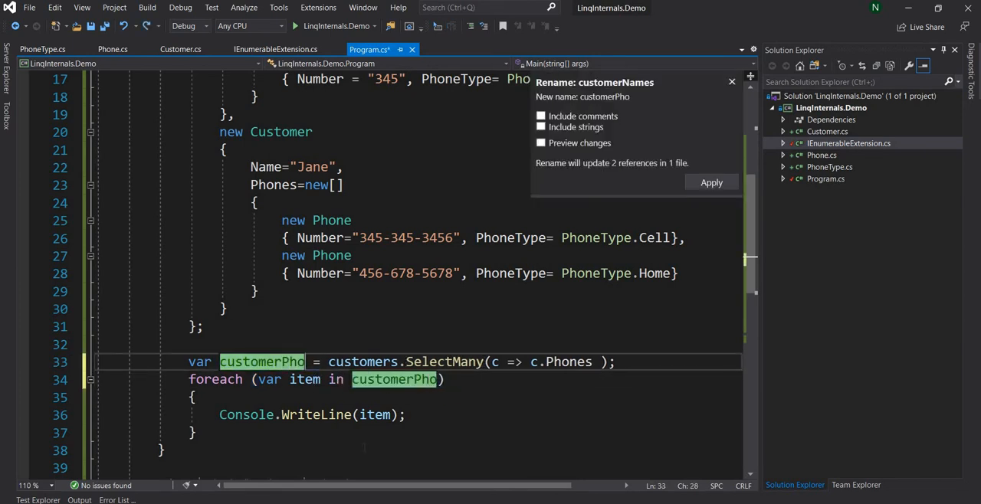
pyautogui.click(712, 181)
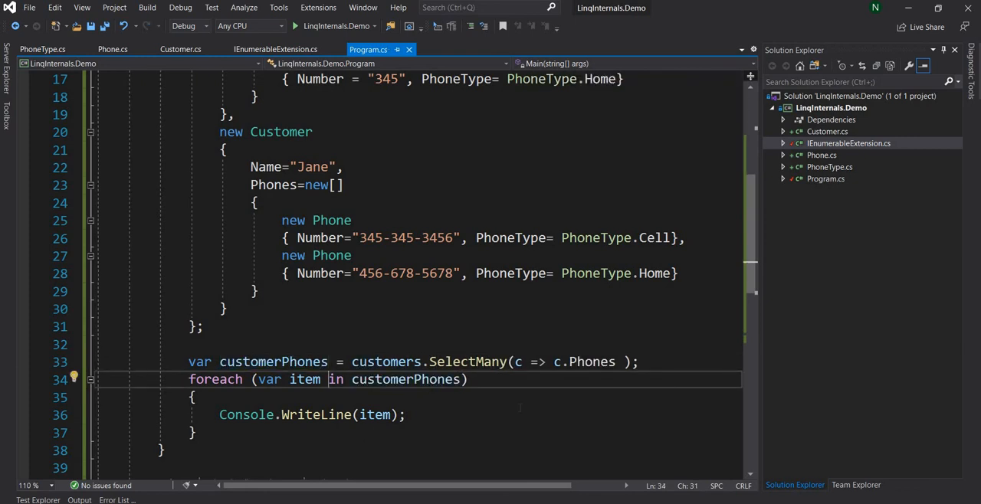
pyautogui.moveTo(494, 412)
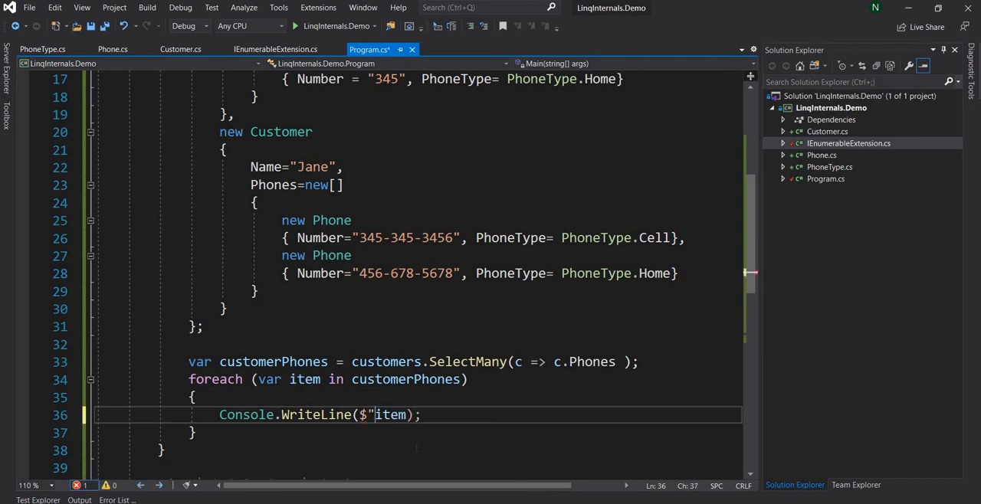
# Step: Make Console.WriteLine print {item.Number} - {item.PhoneType} for each phone
pyautogui.write('{item} -"')
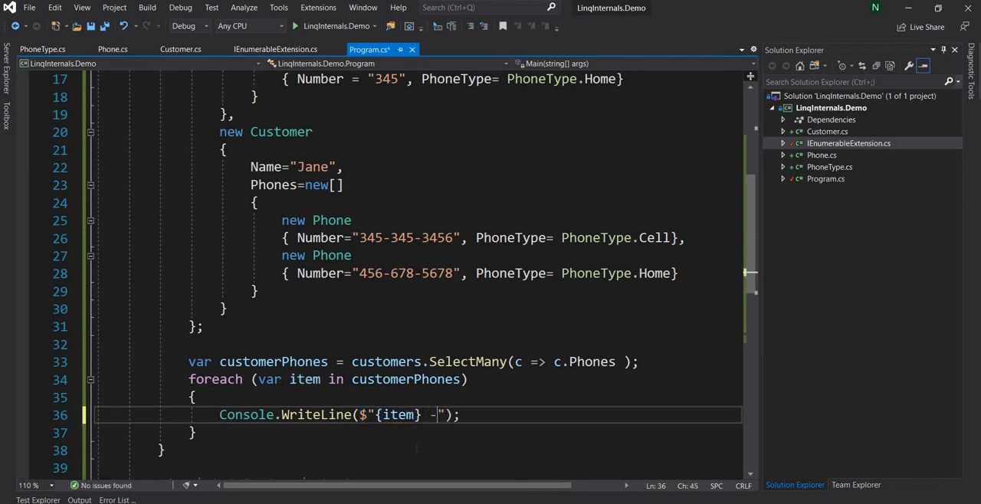
pyautogui.write('.')
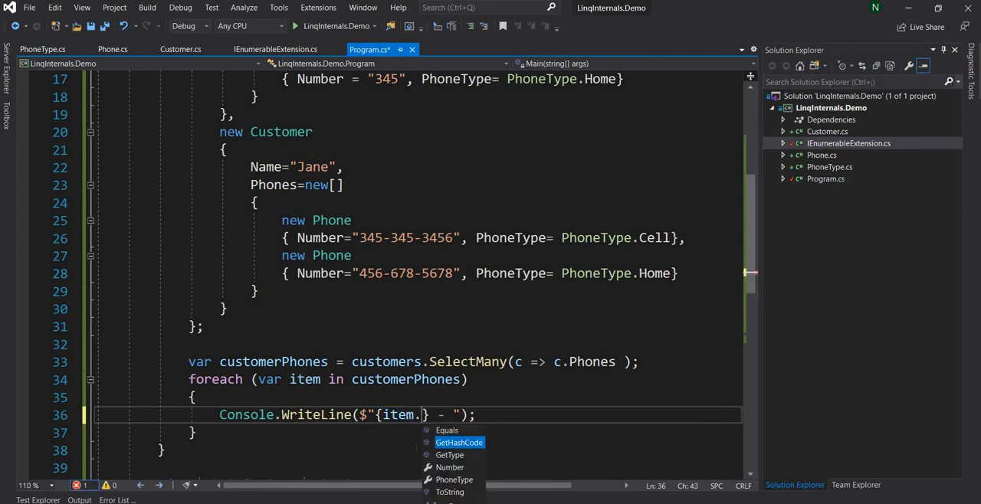
pyautogui.write('Number')
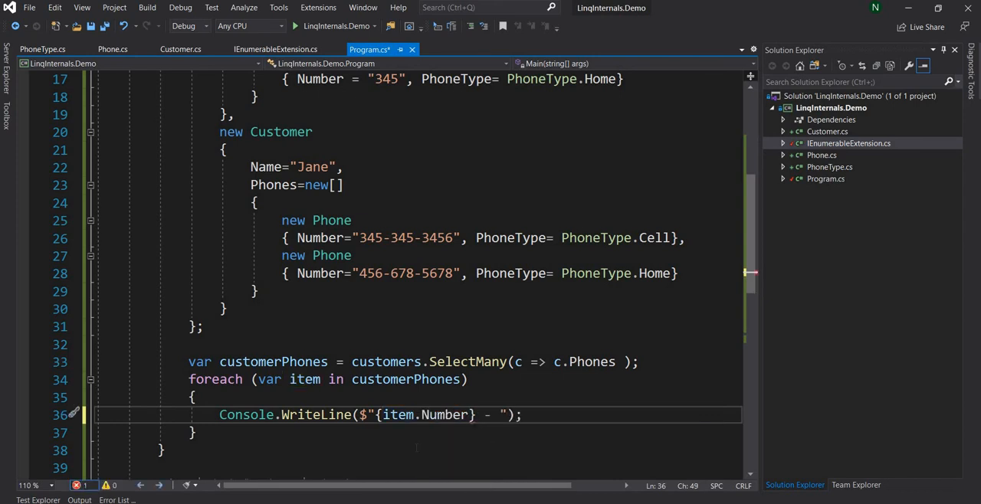
pyautogui.write('{}')
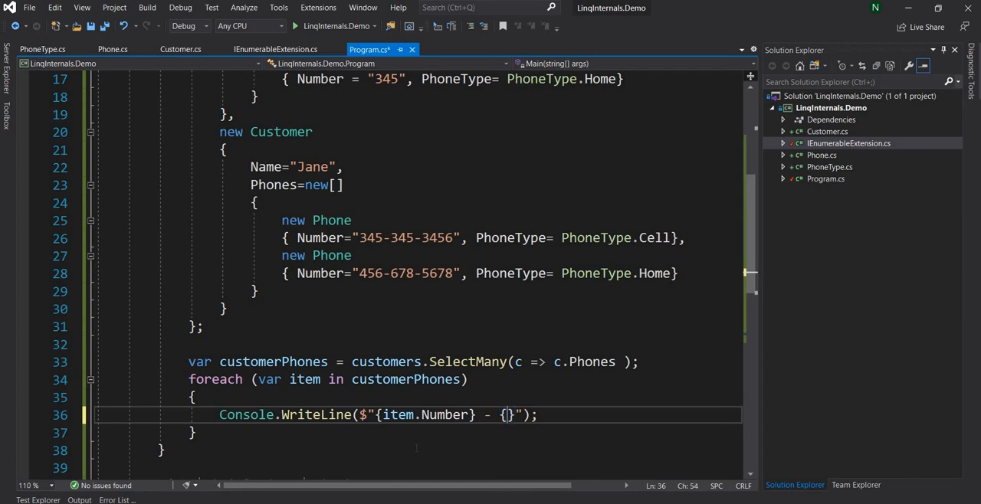
pyautogui.write('item.')
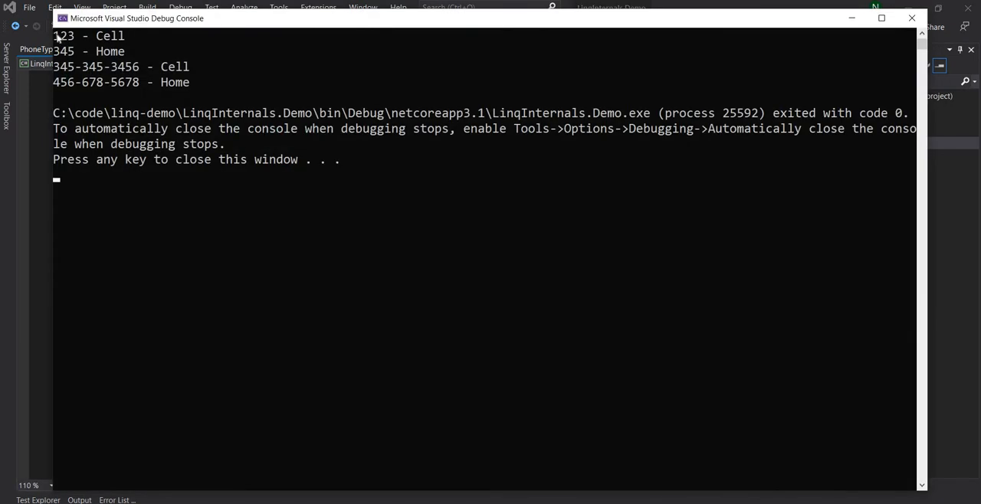
pyautogui.moveTo(797, 73)
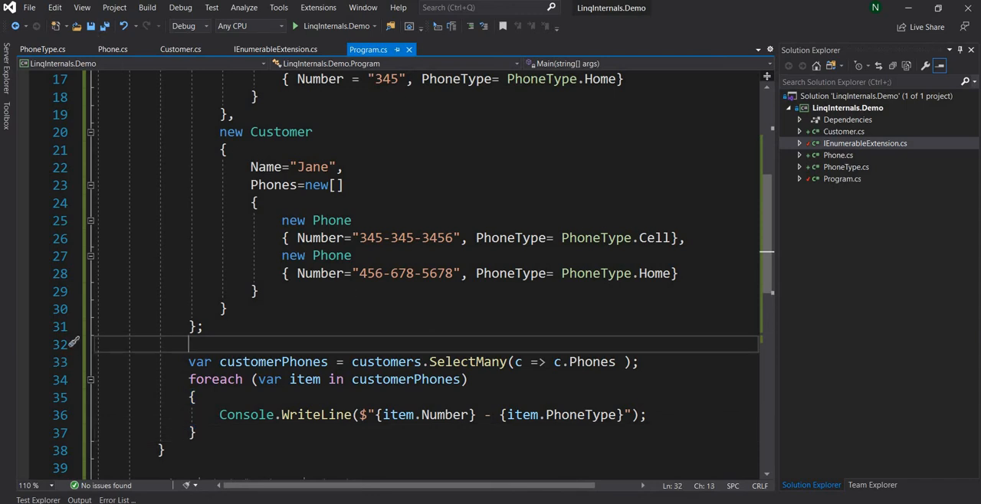
# Step: Paste a copy of NewSelect in IEnumerableExtension.cs and rename it NewSelectMany
pyautogui.click(276, 50)
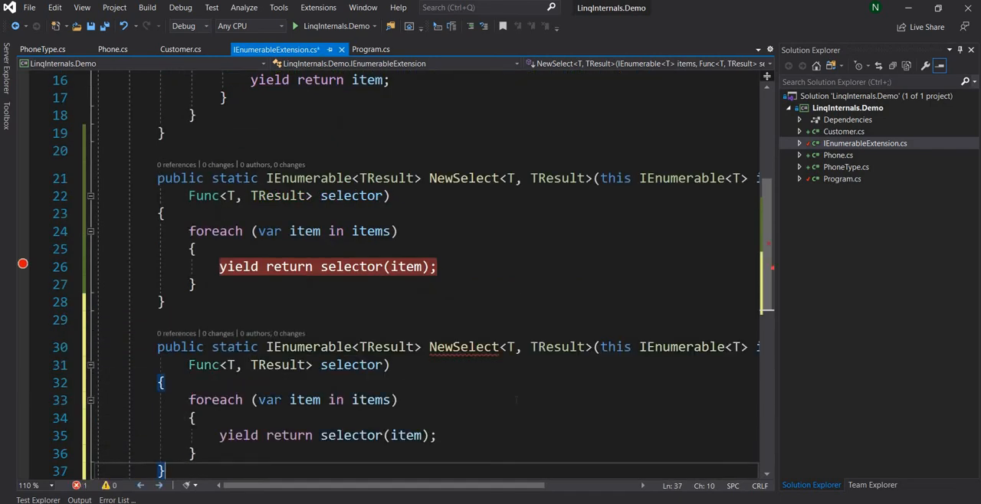
pyautogui.write('Many')
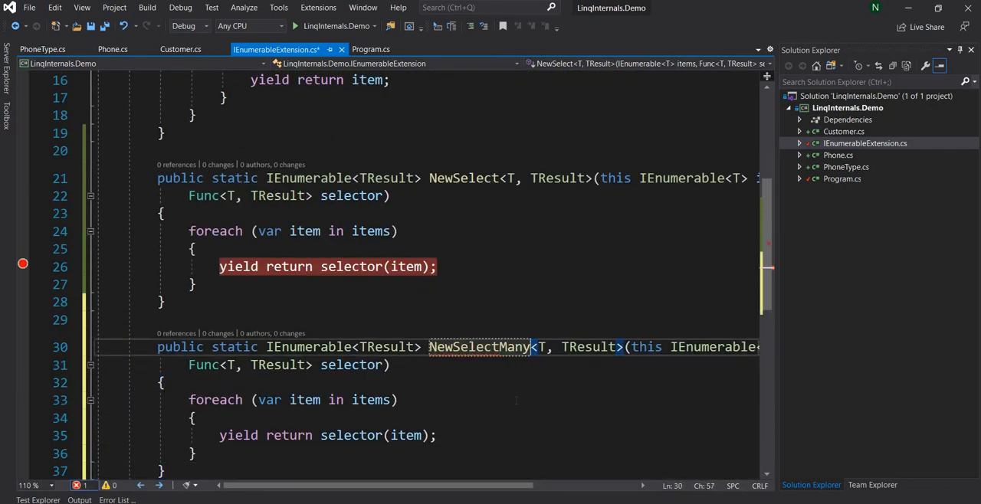
pyautogui.click(371, 49)
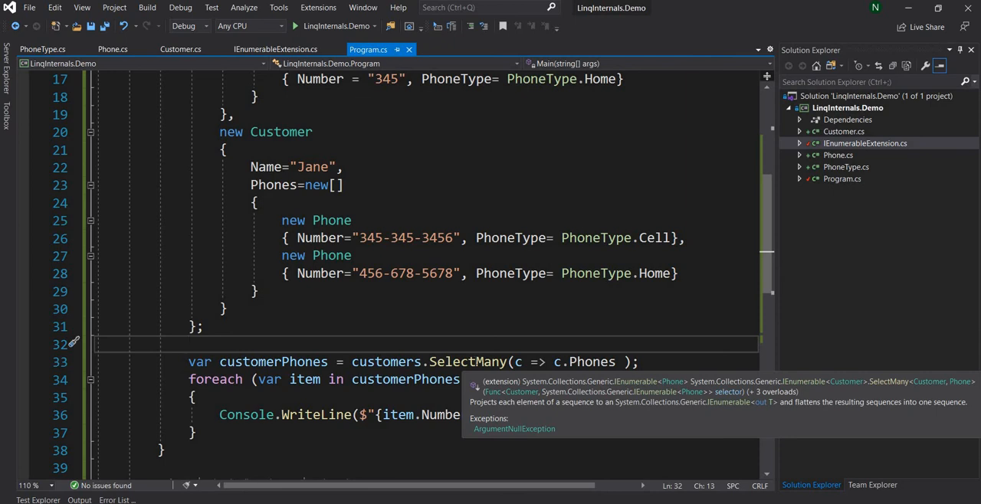
# Step: Compare NewSelectMany with the SelectMany call in Program.cs
pyautogui.click(276, 49)
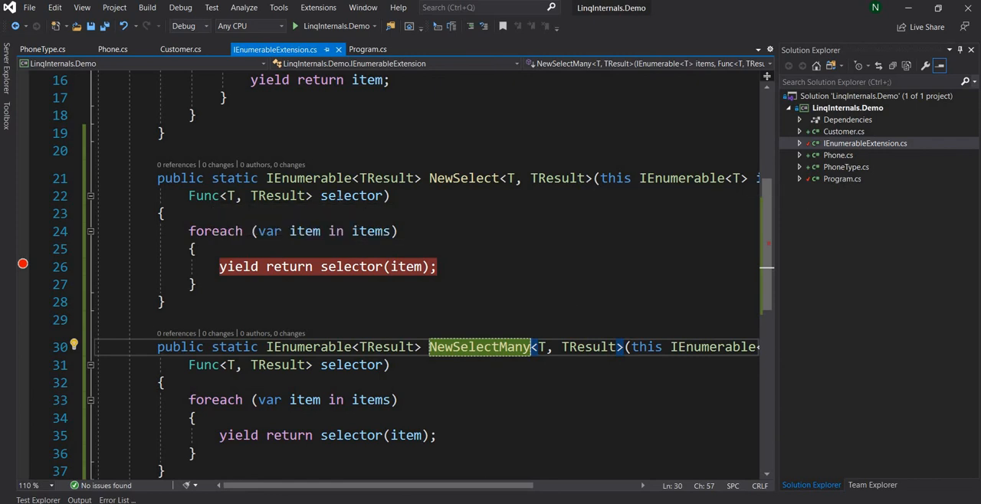
pyautogui.click(366, 49)
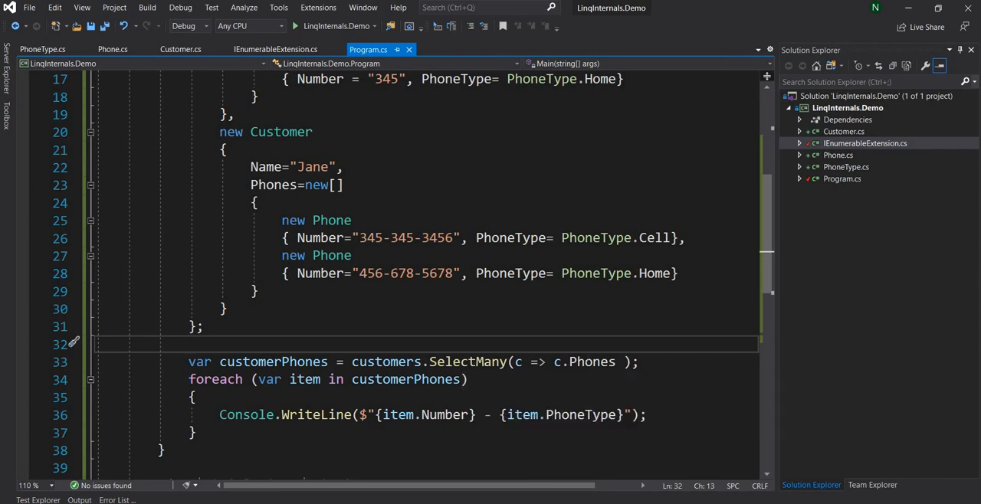
pyautogui.moveTo(600, 362)
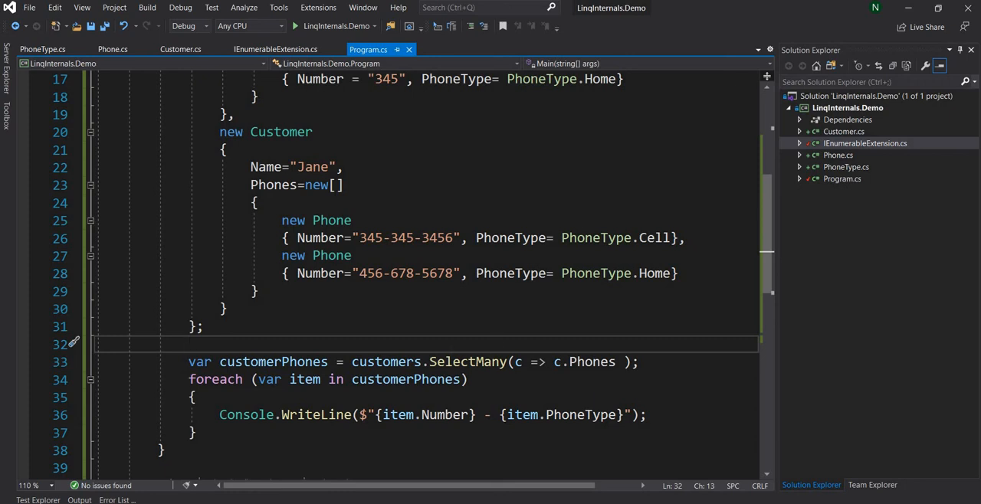
pyautogui.click(276, 49)
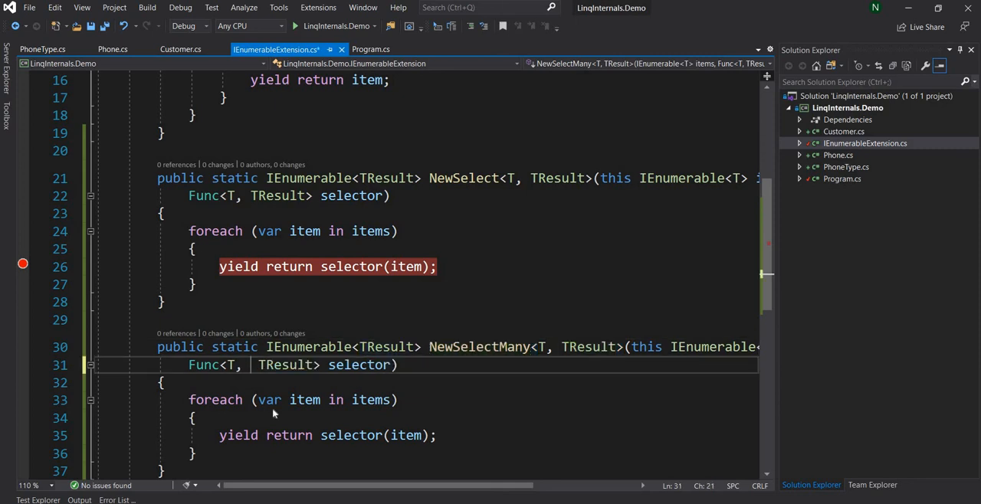
# Step: Change the selector to Func<T, IEnumerable<TResult>> and start a nested foreach in the body
pyautogui.write('IEnumerable<')
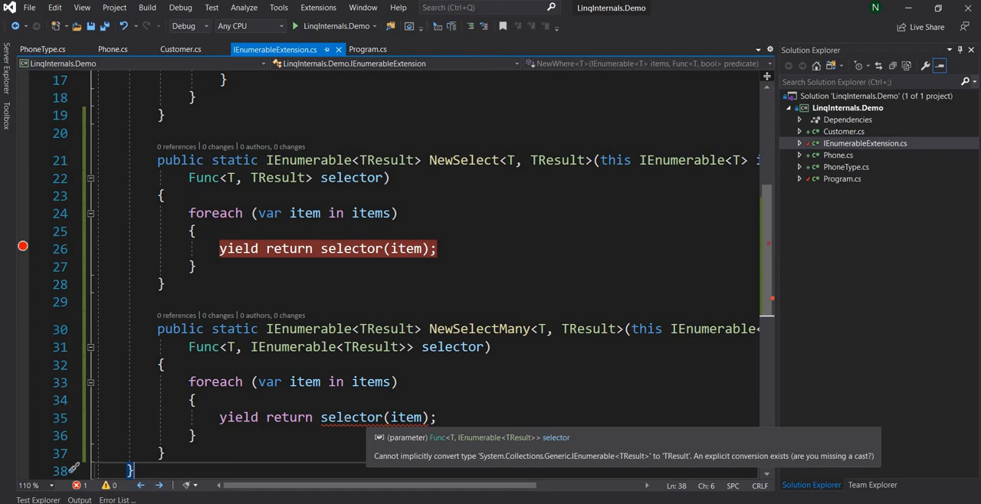
pyautogui.doubleClick(310, 328)
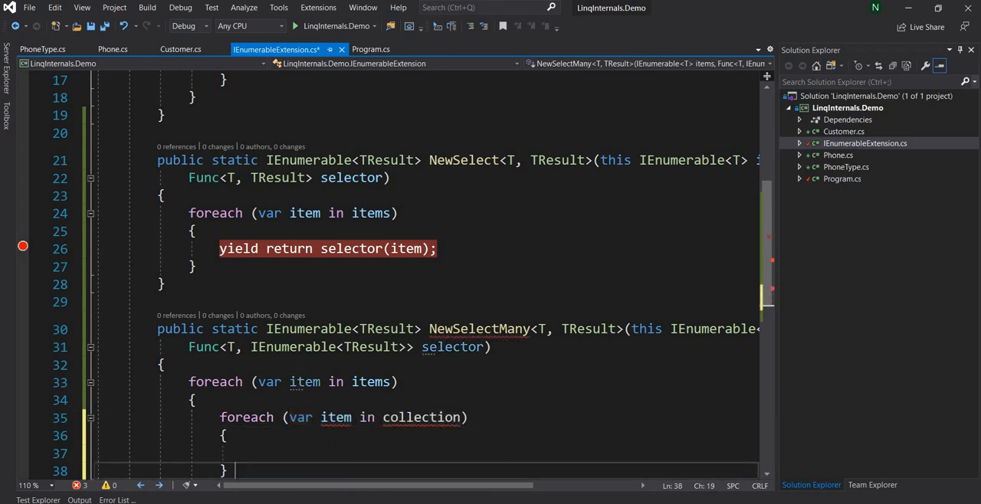
# Step: Iterate innerItem in selector(item) and add yield return innerItem; in the inner loop
pyautogui.doubleClick(423, 417)
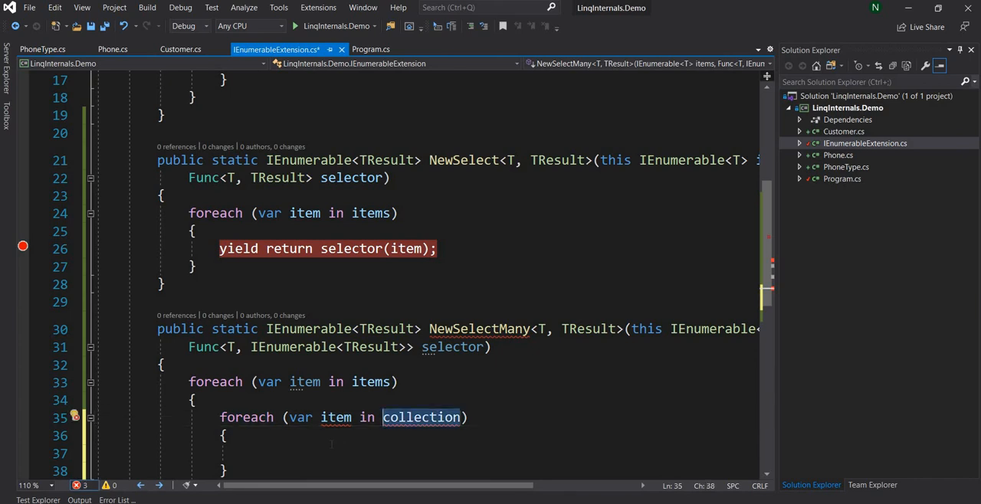
pyautogui.write('selector(item)')
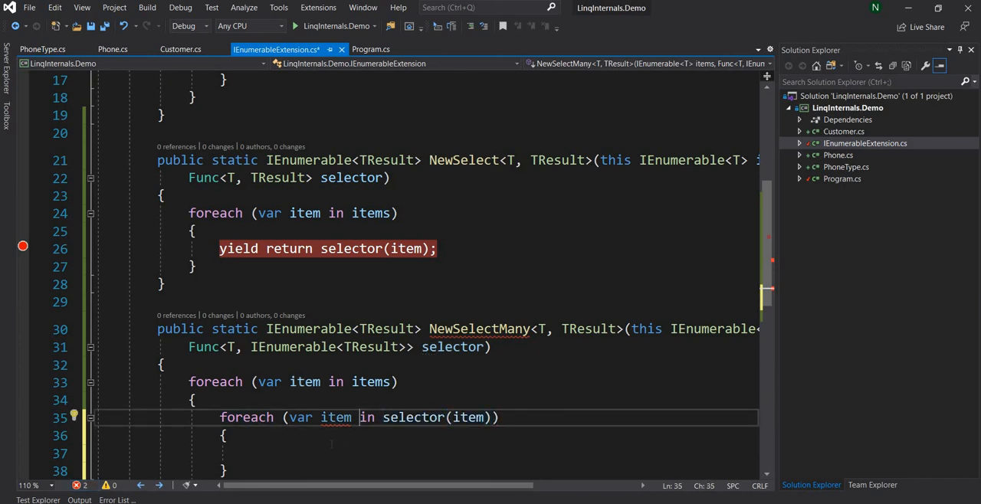
pyautogui.write('inn')
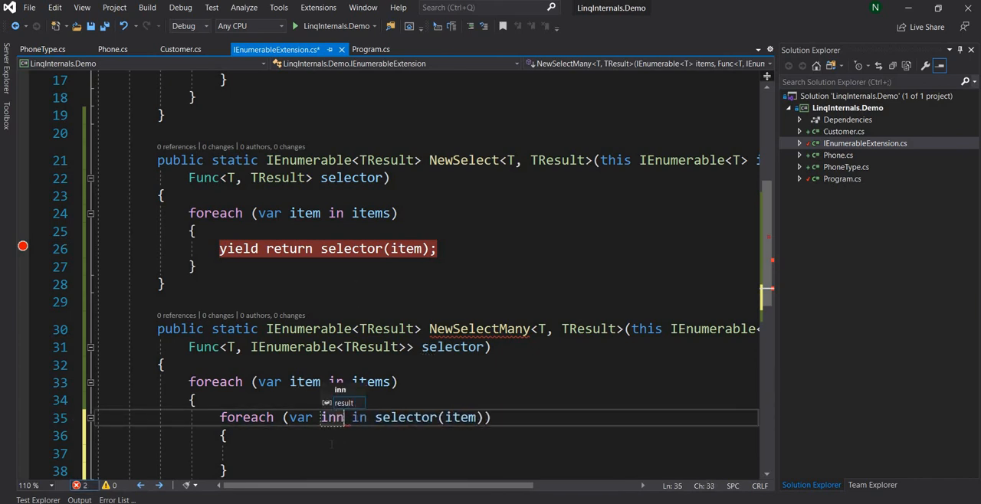
pyautogui.write('erItem')
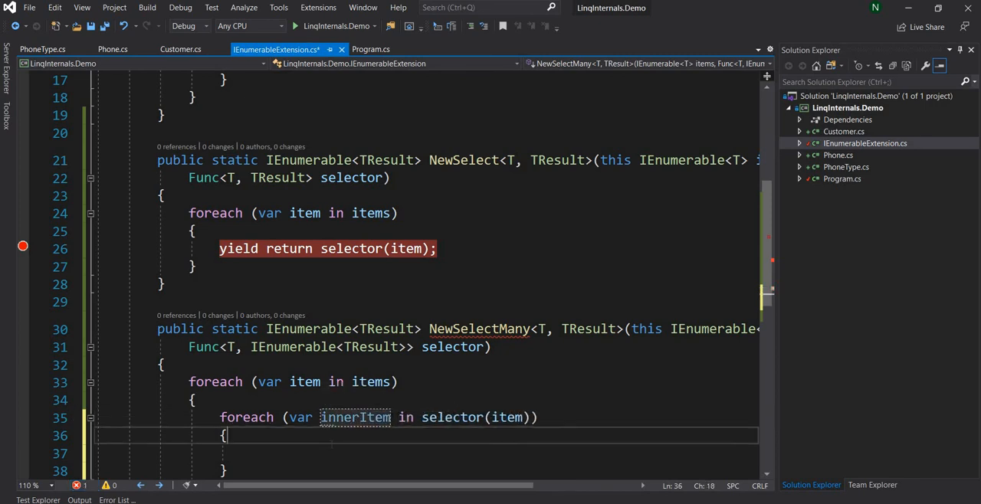
pyautogui.write('yei')
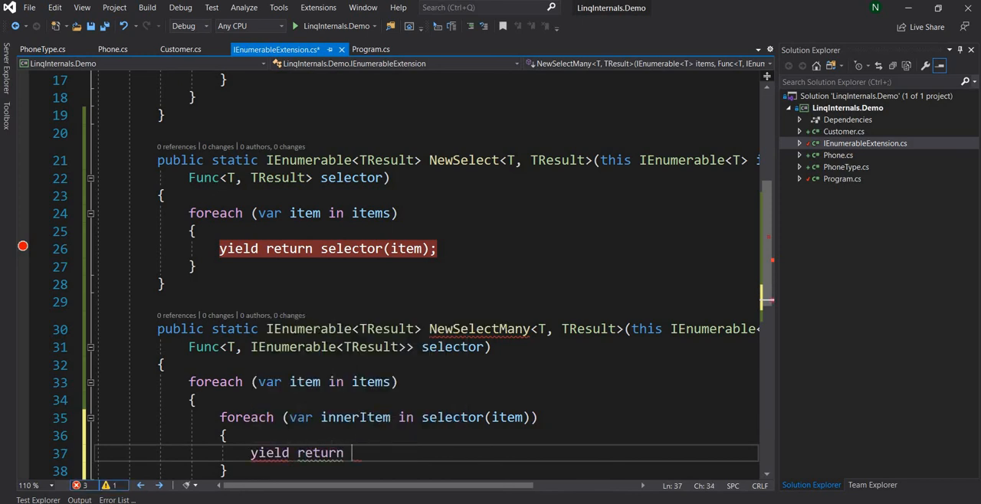
pyautogui.write('innerItem;')
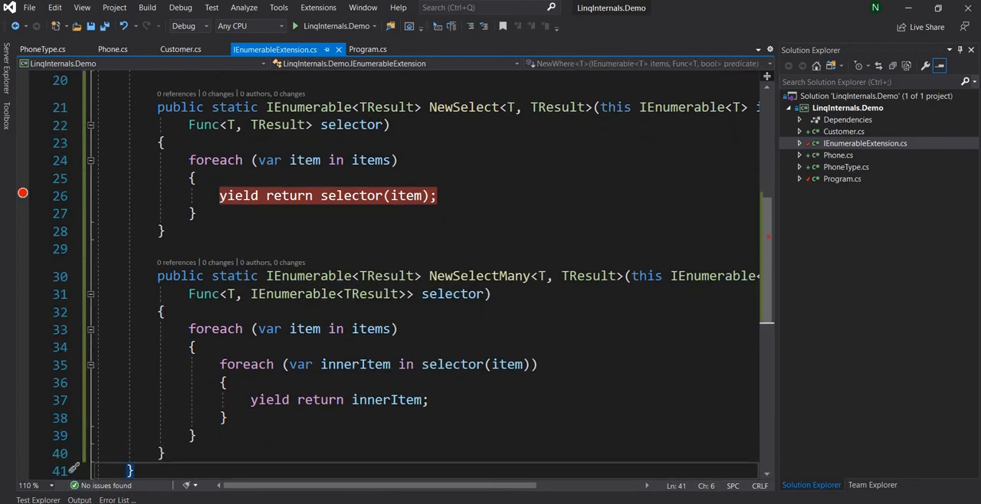
pyautogui.moveTo(387, 398)
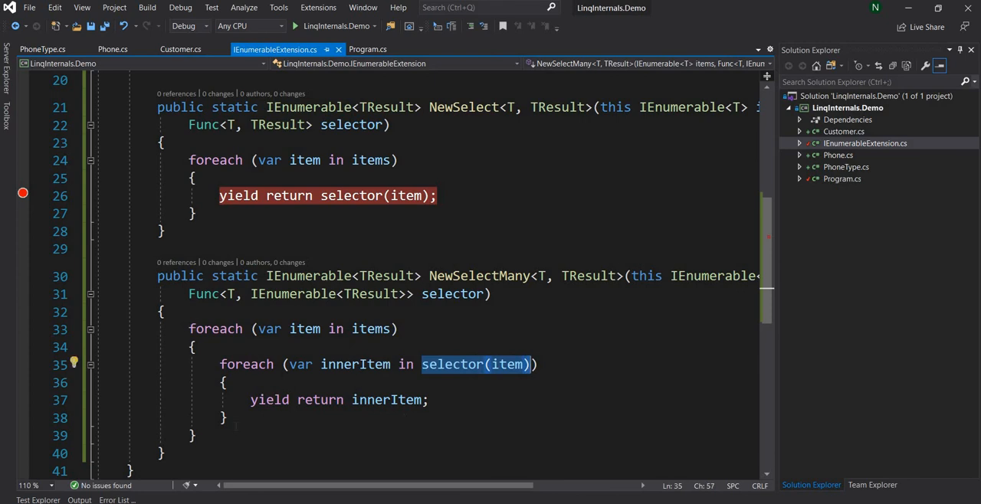
# Step: Review the selector(item) call and switch Program.cs to use NewSelectMany(c => c.Phones)
pyautogui.moveTo(189, 328); pyautogui.dragTo(195, 435)
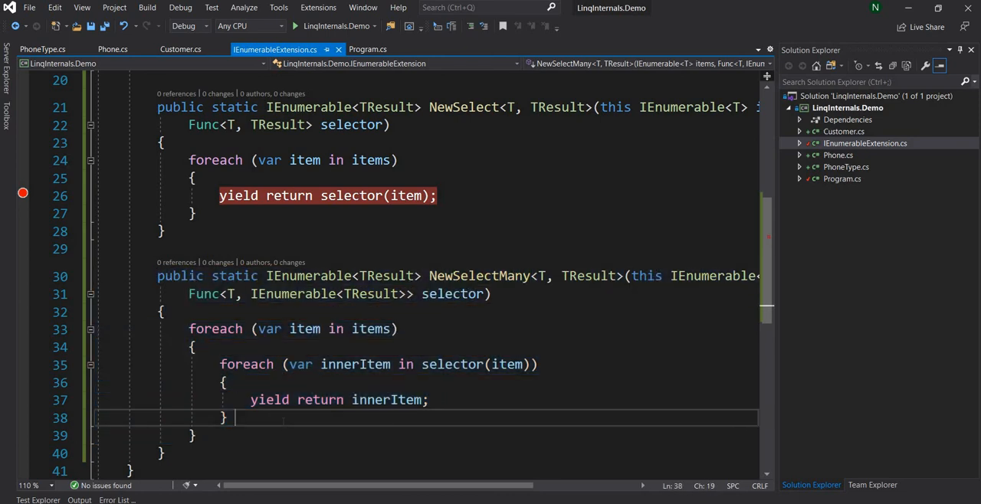
pyautogui.click(368, 49)
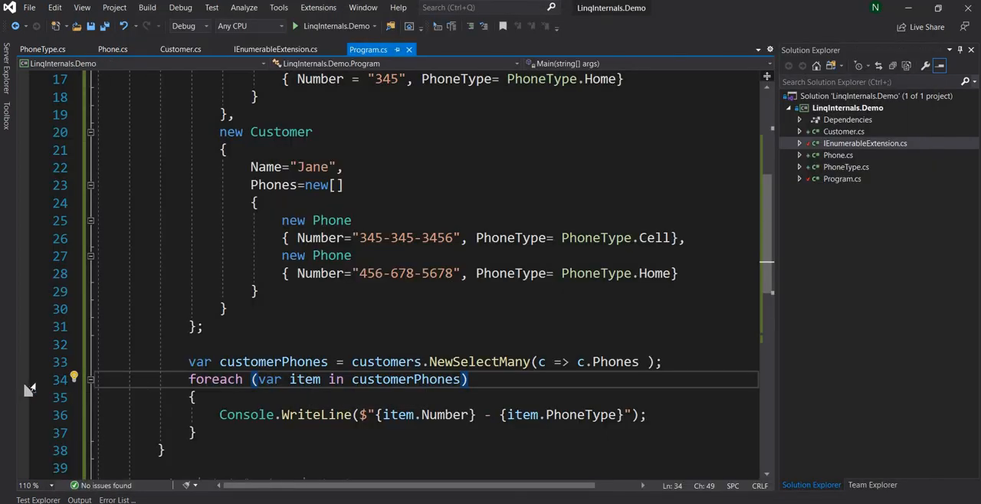
# Step: Set a foreach breakpoint, debug the demo and step through NewSelectMany's nested loops
pyautogui.click(23, 379)
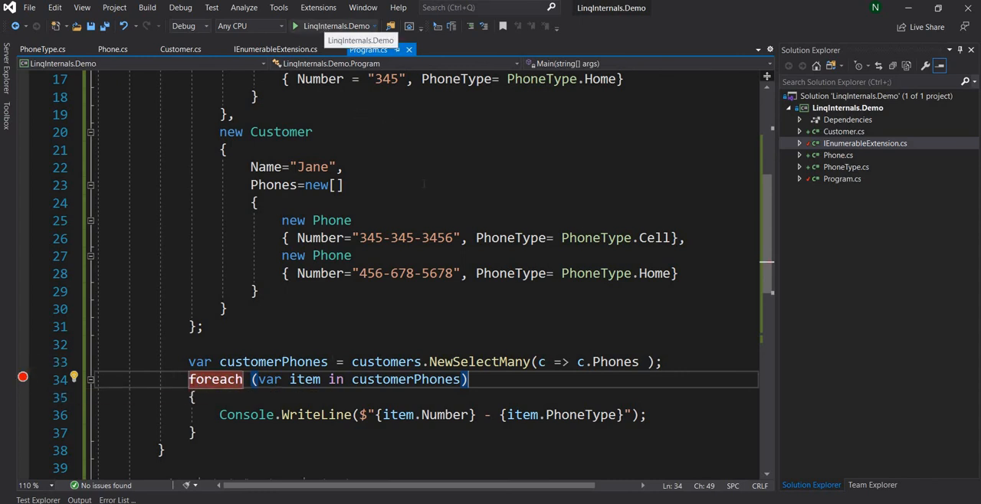
pyautogui.click(276, 49)
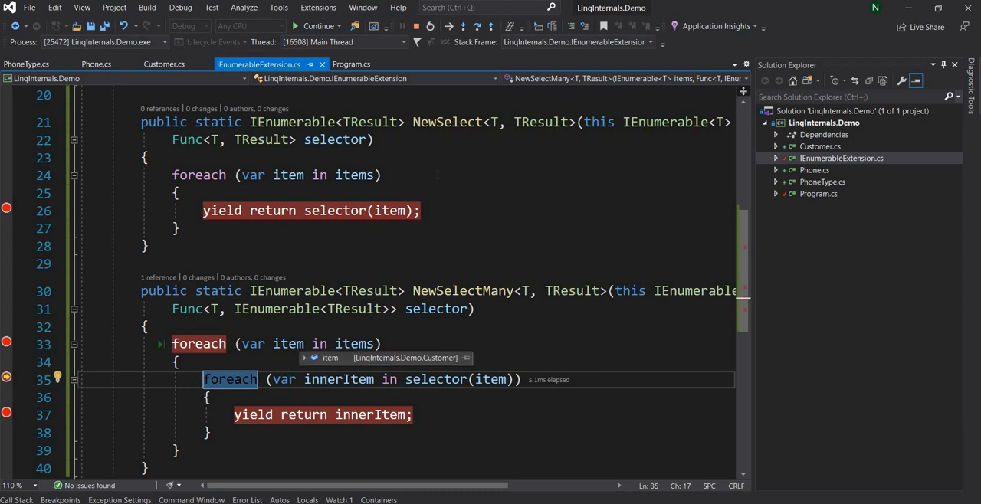
pyautogui.click(472, 27)
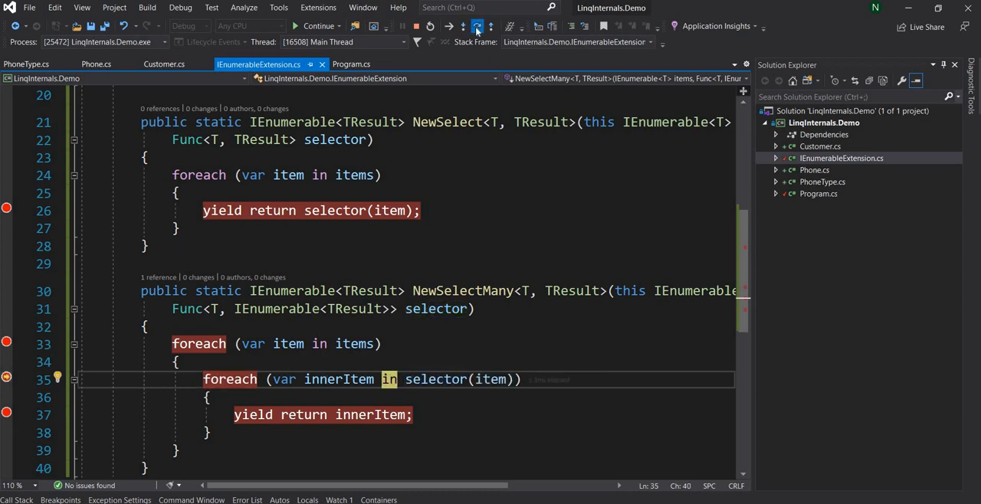
pyautogui.click(353, 65)
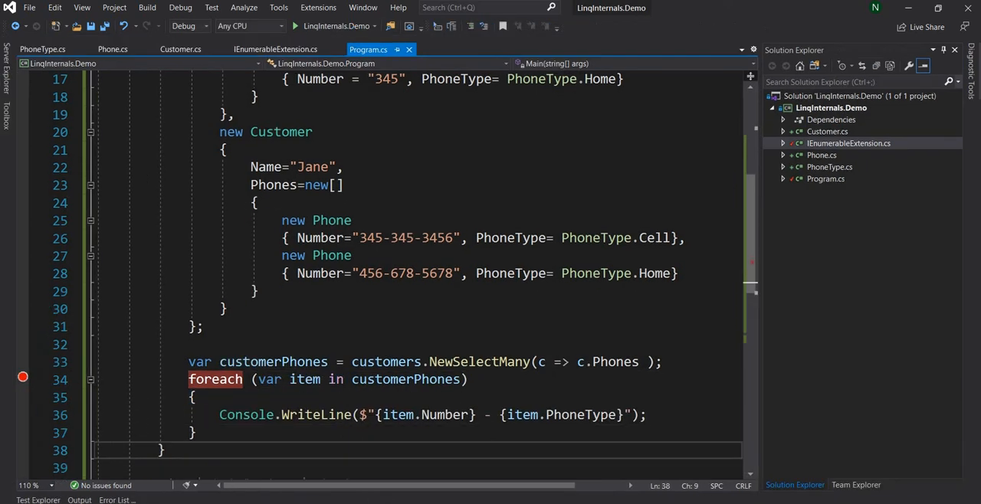
pyautogui.moveTo(470, 345)
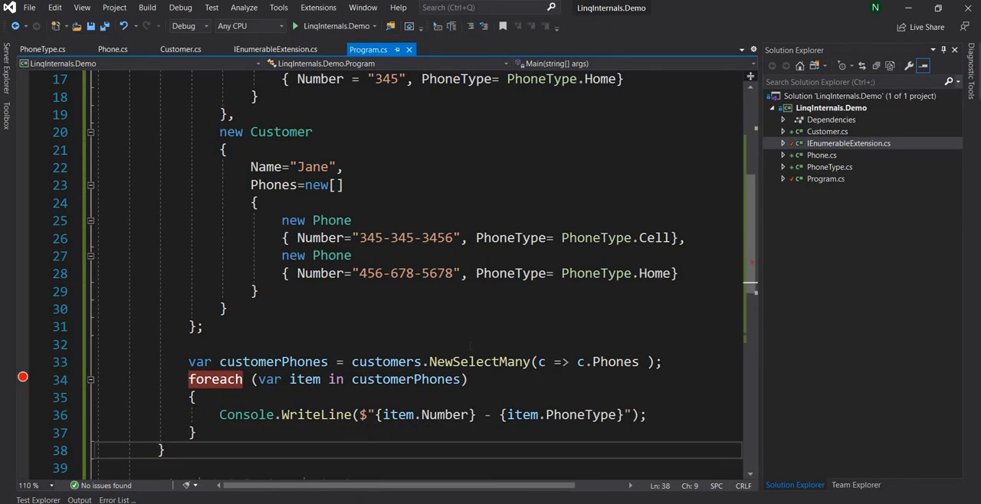